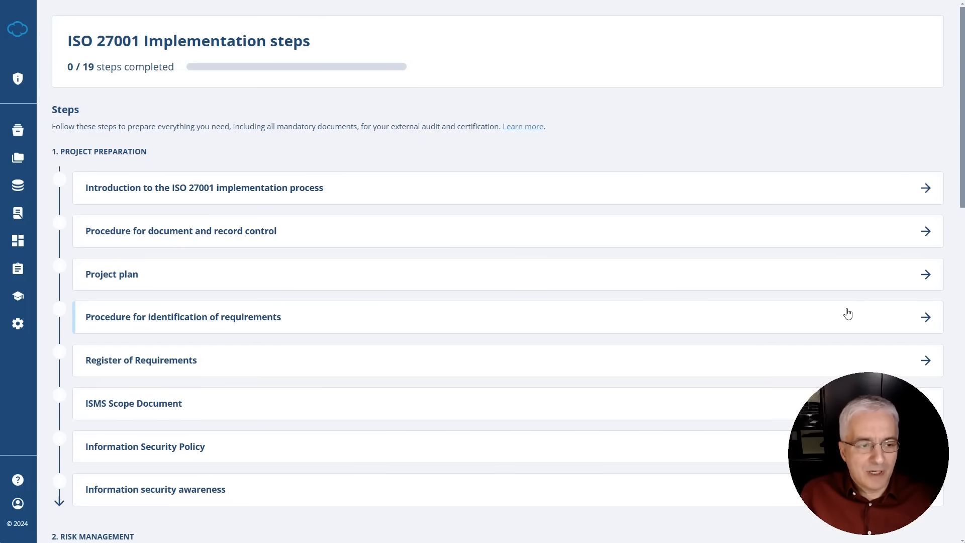
mouse_move(754, 274)
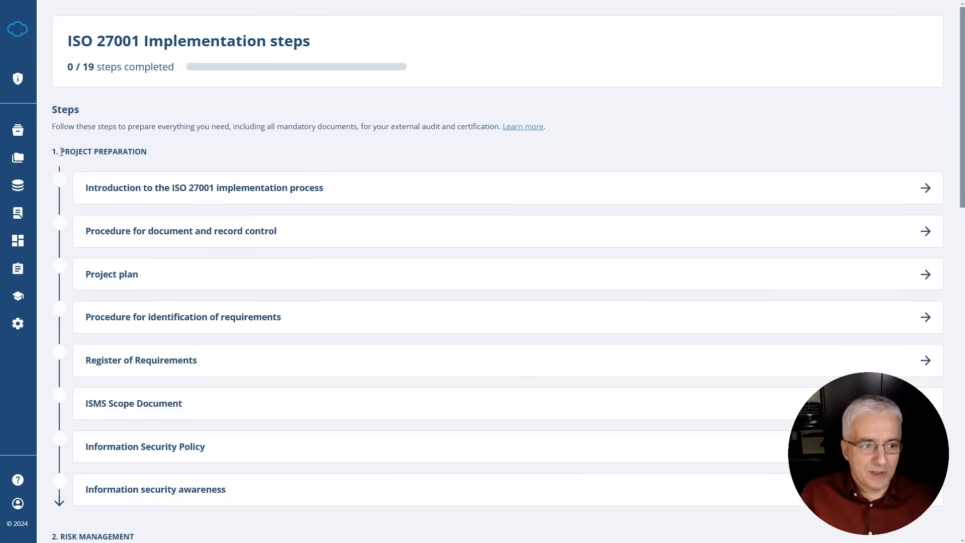
mouse_move(147, 155)
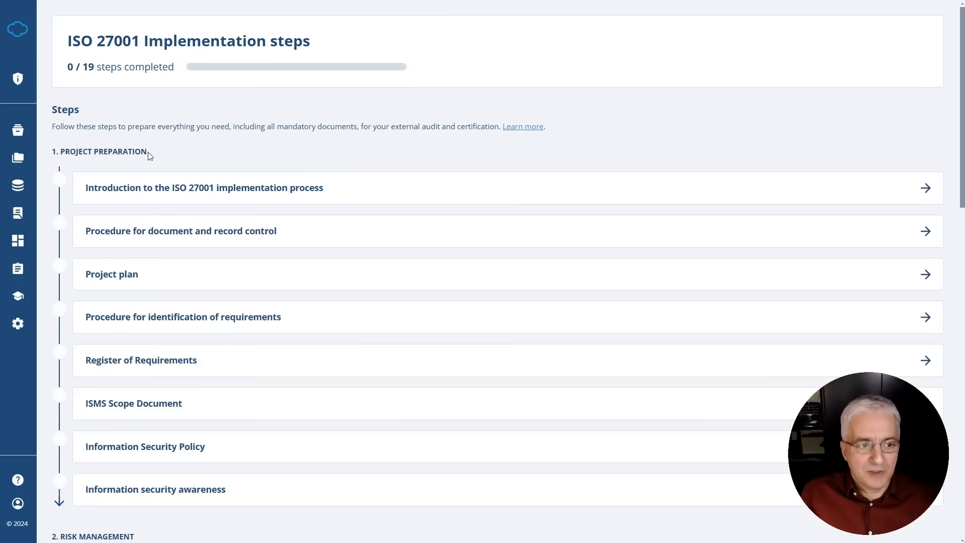
mouse_move(182, 145)
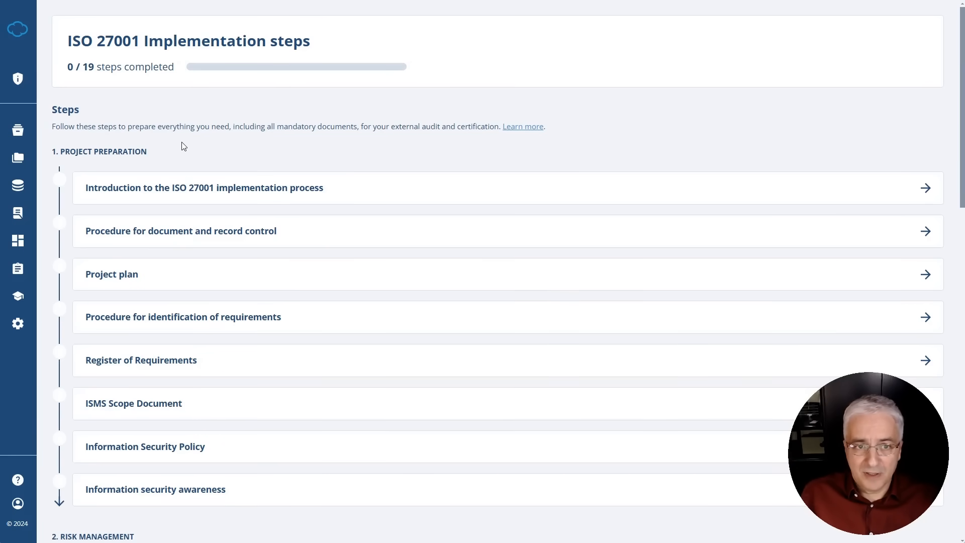
mouse_move(206, 147)
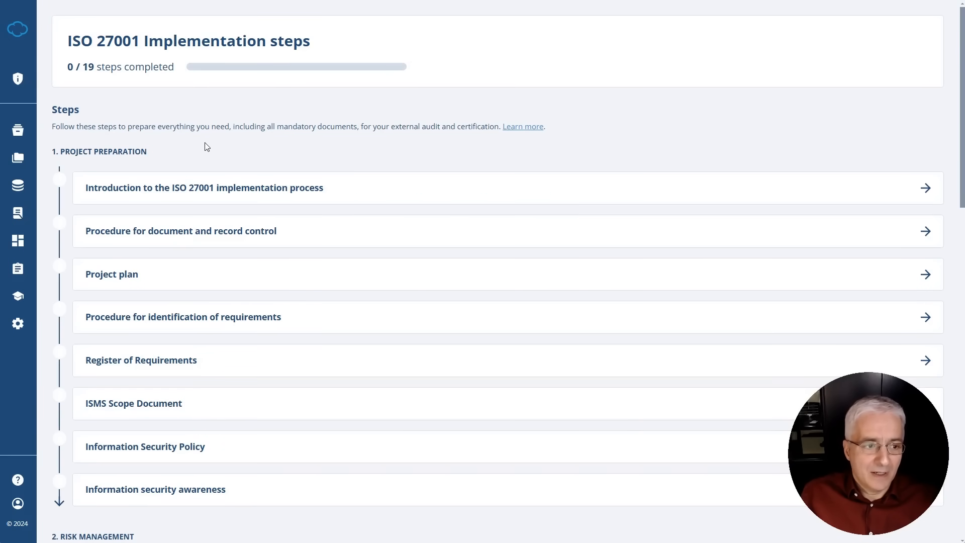
Step: Scroll past Risk Management and Security Documentation to the External Audit and ISMS Maintenance sections
scroll(down, 3)
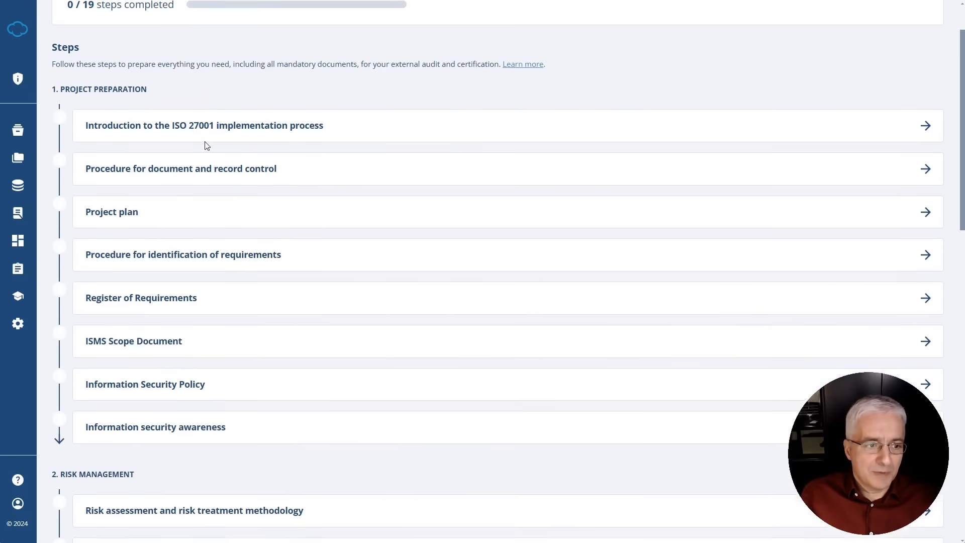
scroll(down, 3)
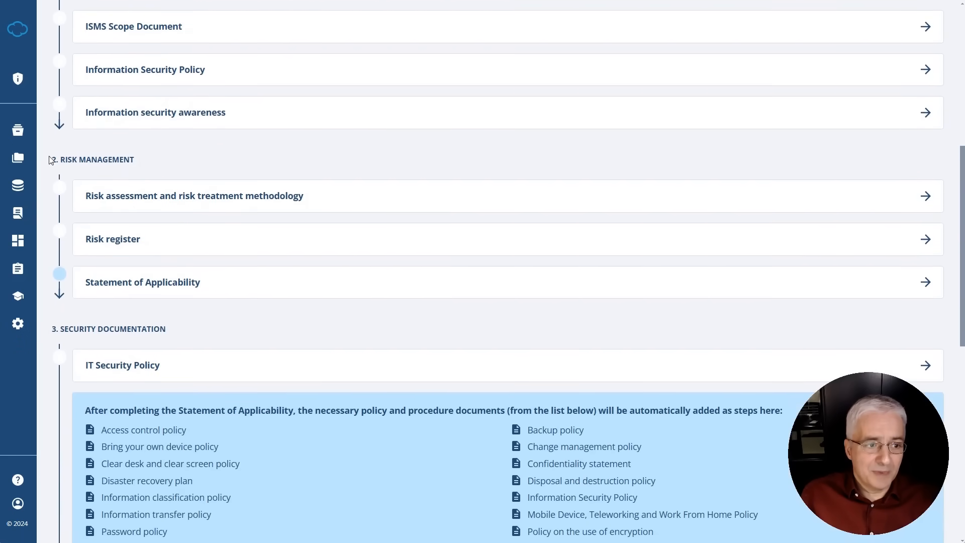
double_click(90, 160)
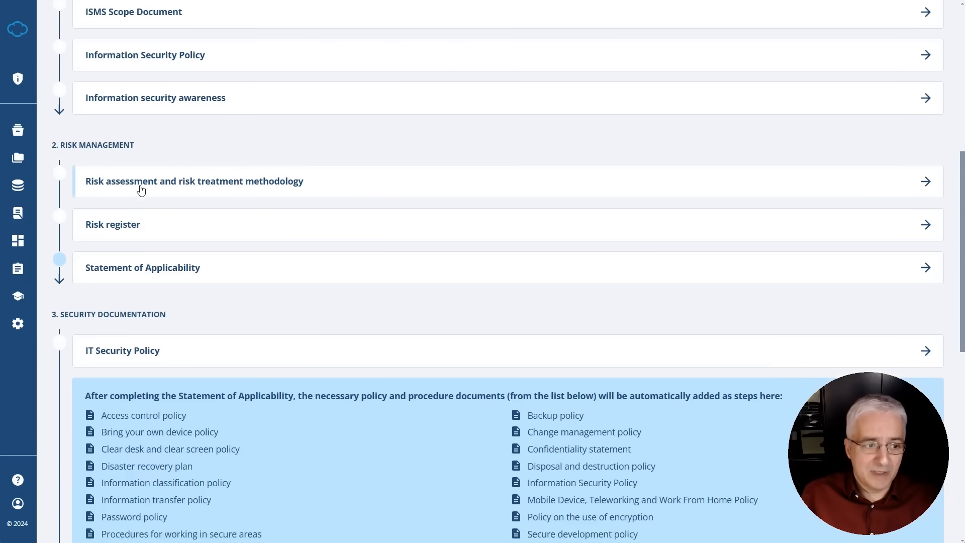
scroll(down, 3)
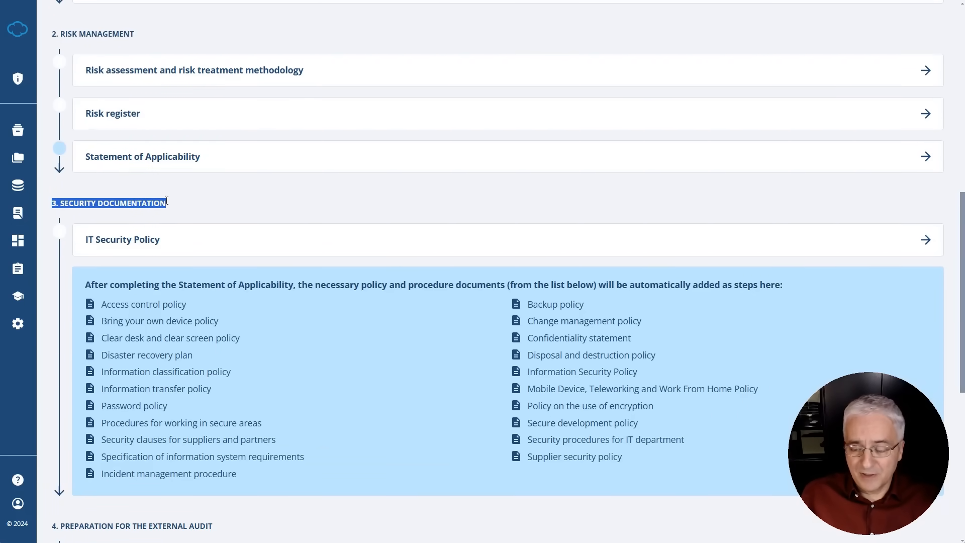
scroll(down, 3)
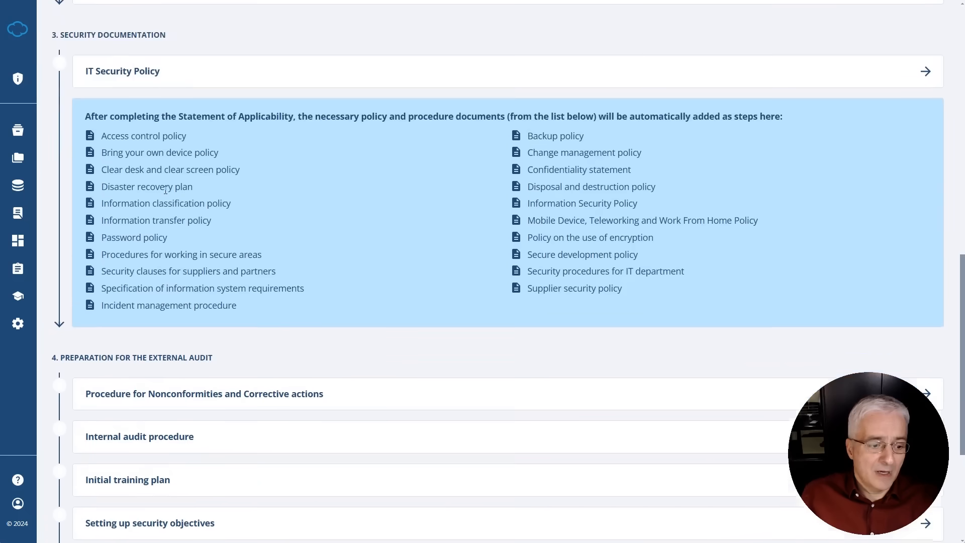
scroll(down, 3)
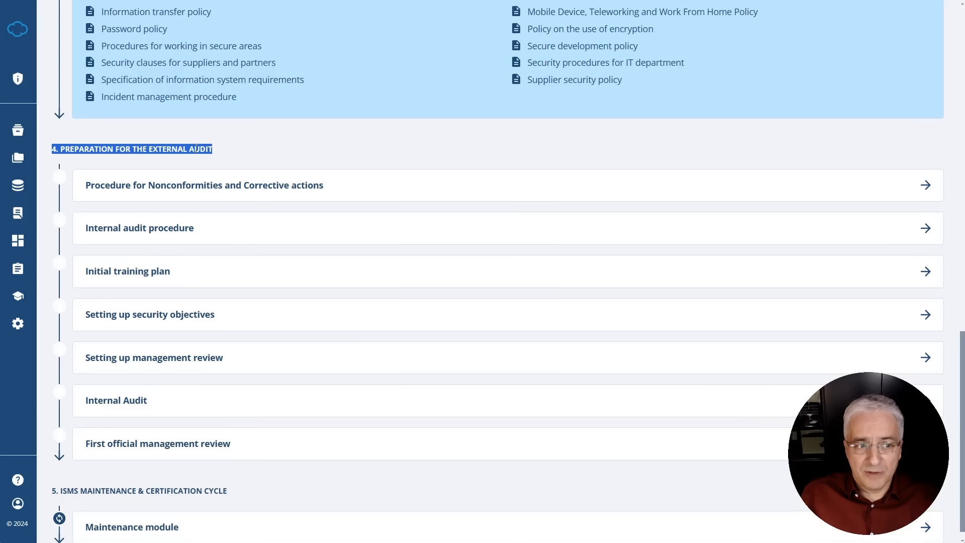
click(131, 148)
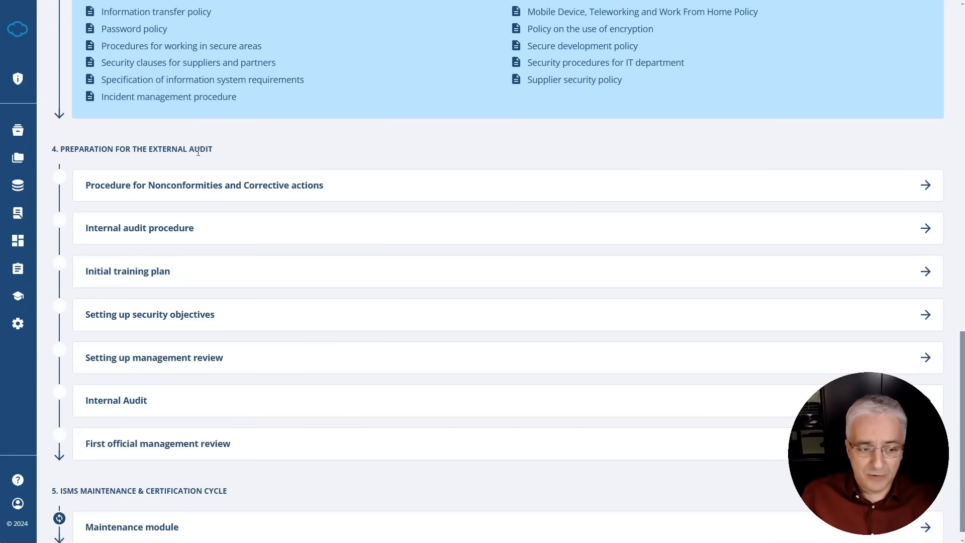
scroll(down, 3)
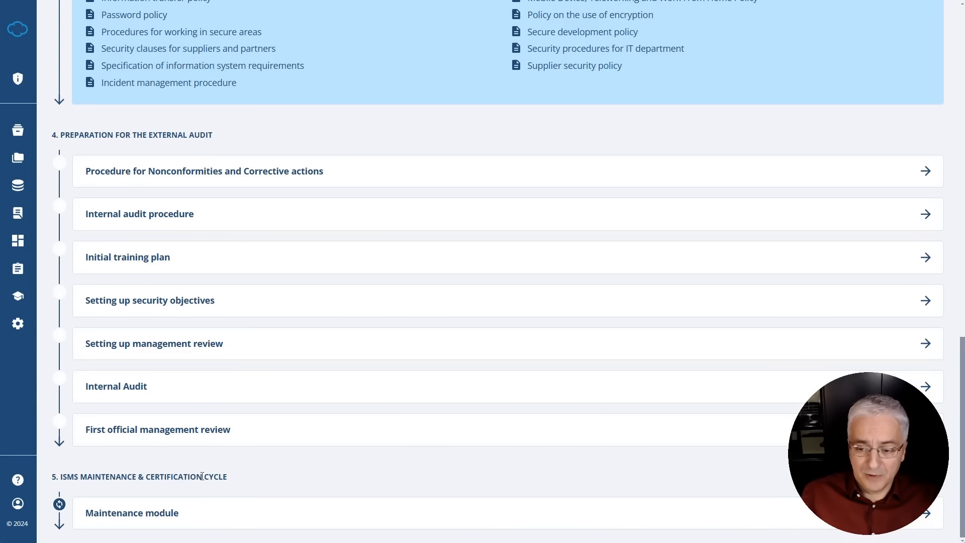
Step: Scroll back up to the 1. Project Preparation steps ahead of Risk Management
scroll(up, 3)
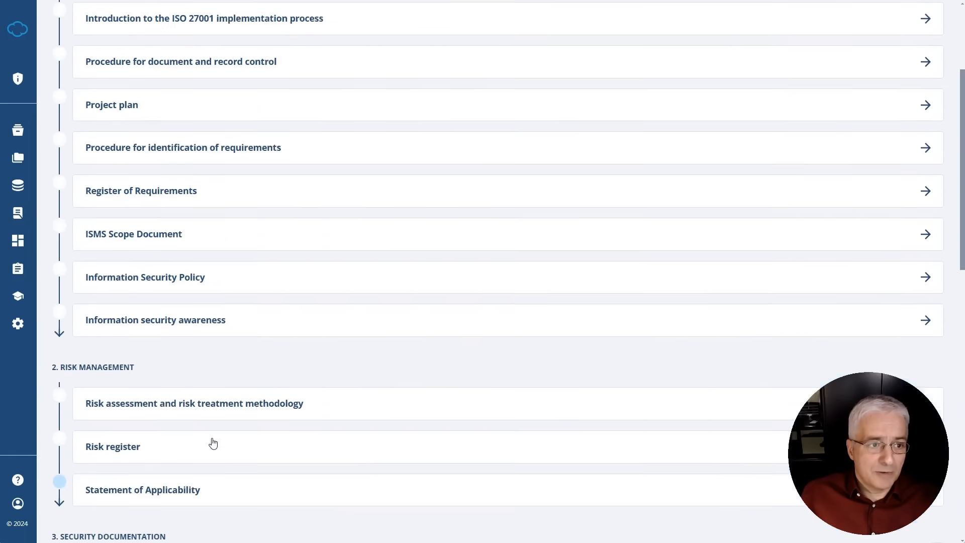
scroll(up, 3)
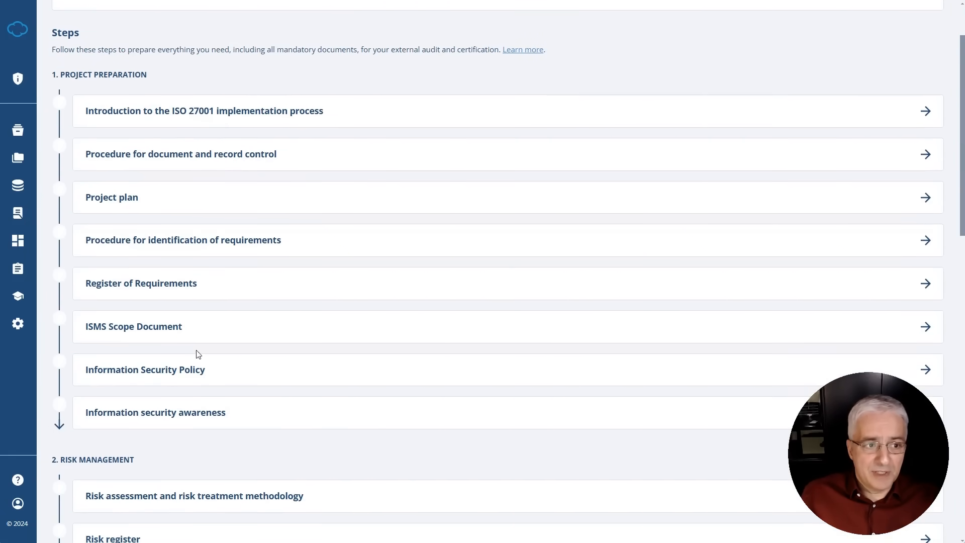
mouse_move(162, 117)
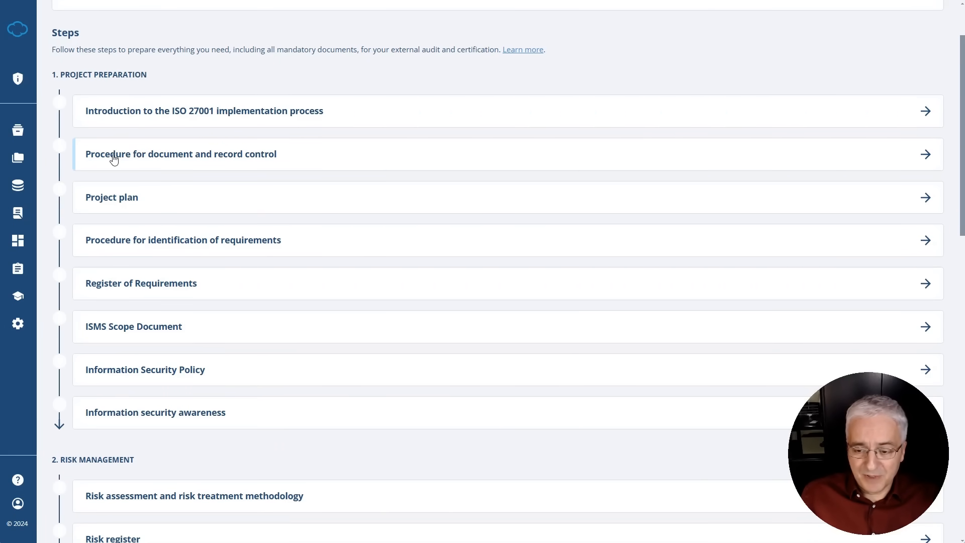
mouse_move(101, 204)
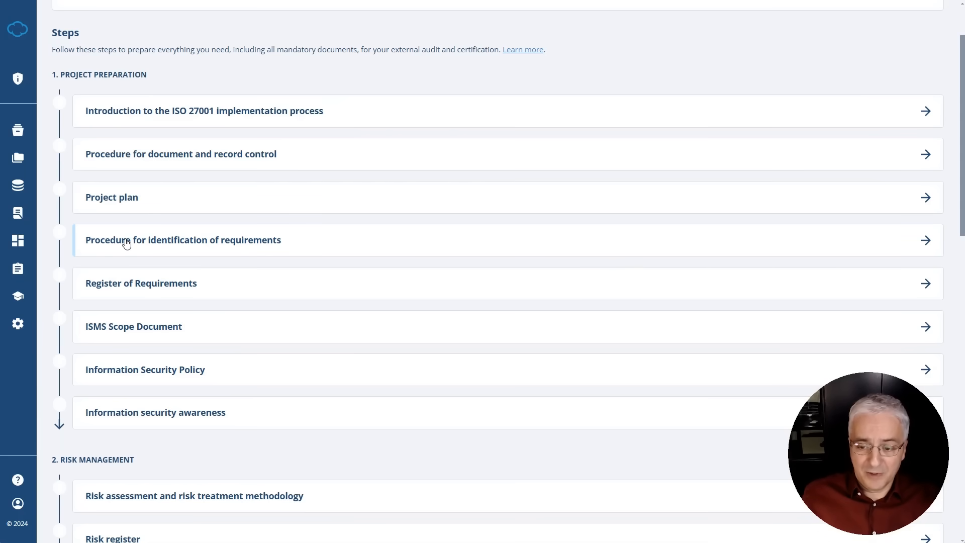
mouse_move(113, 286)
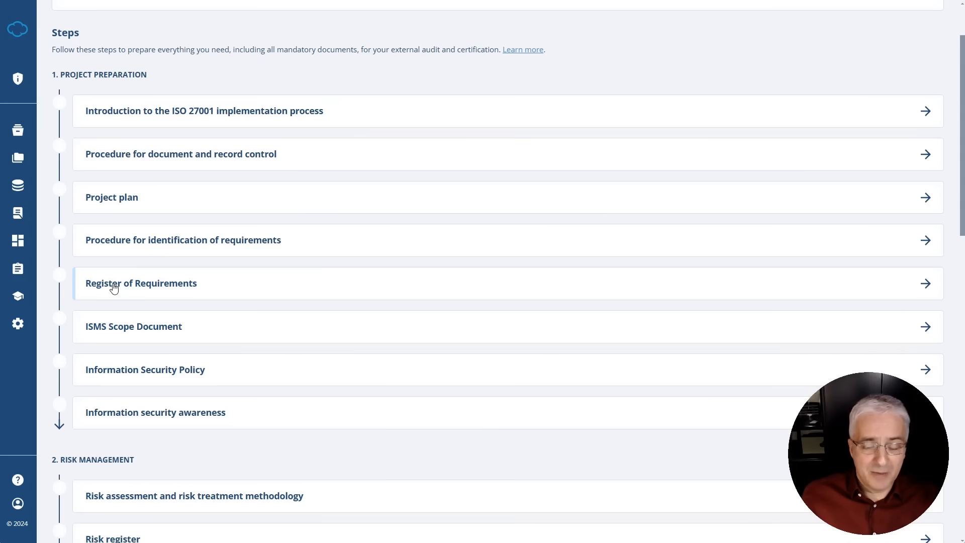
mouse_move(105, 326)
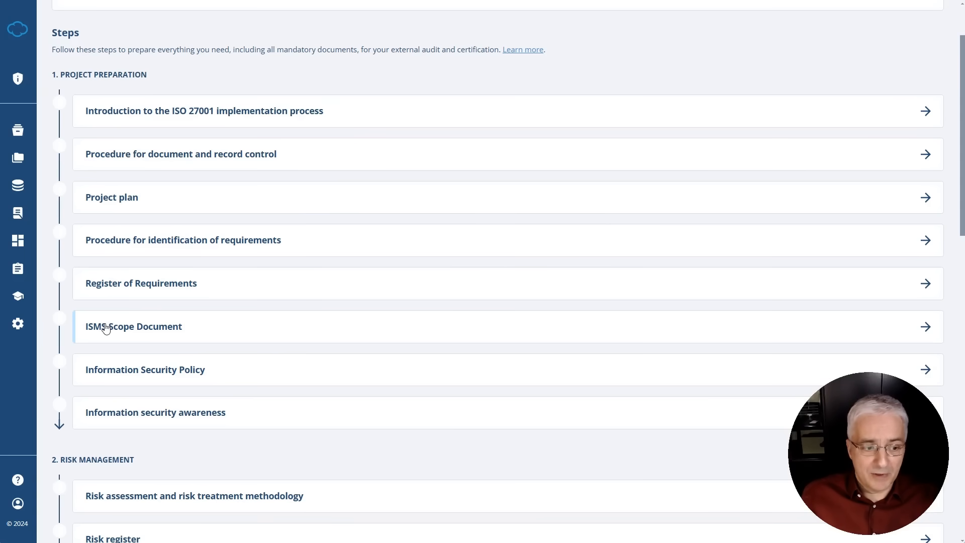
mouse_move(131, 378)
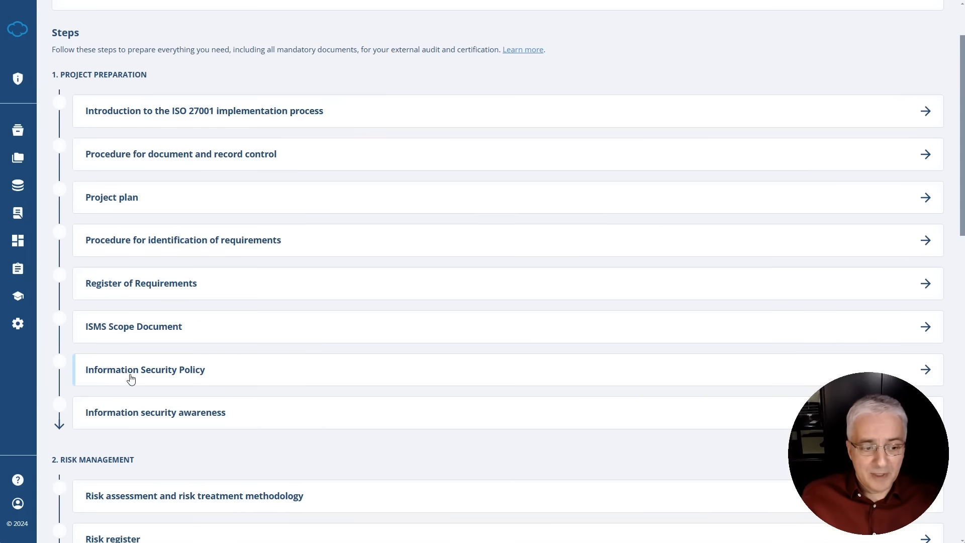
mouse_move(121, 418)
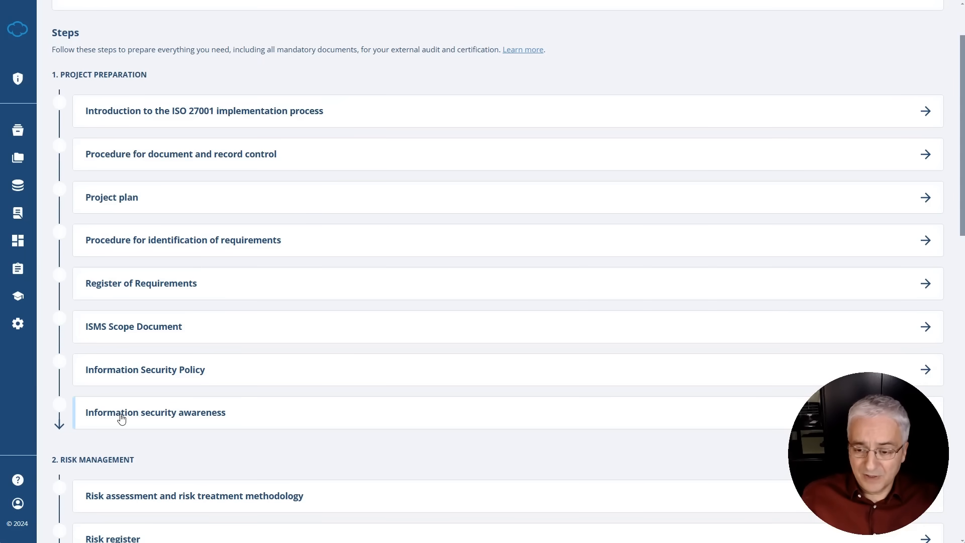
Step: Scroll down to Risk Management and the Security Documentation section starting with IT Security Policy
scroll(down, 3)
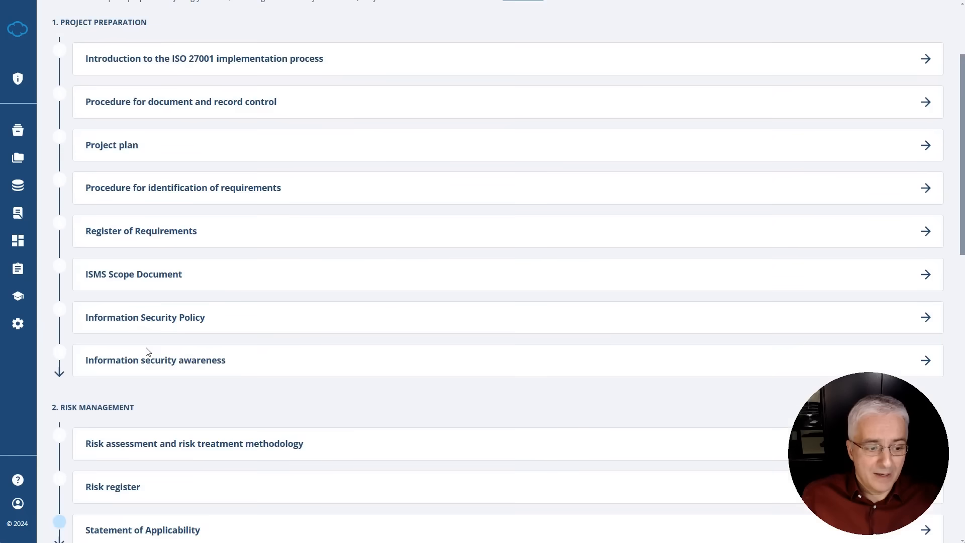
scroll(down, 3)
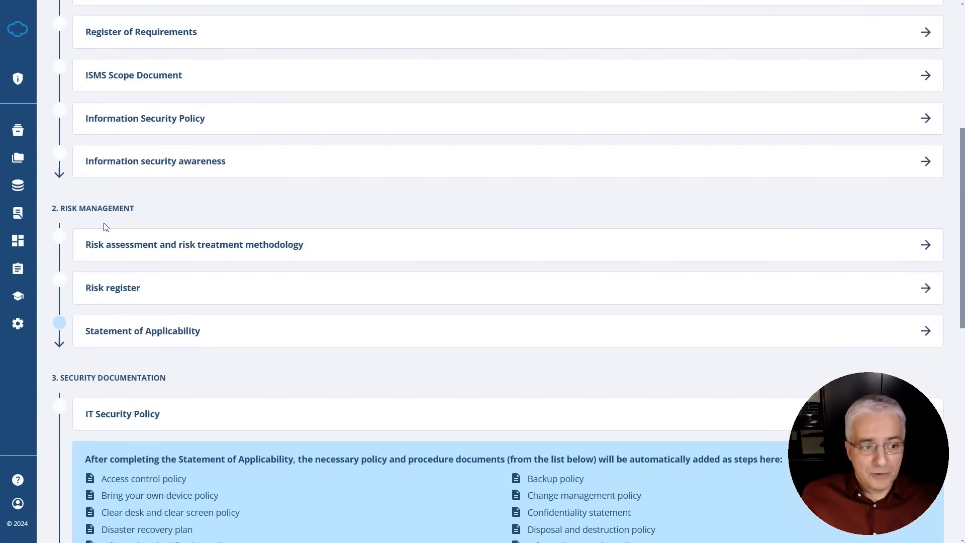
mouse_move(191, 252)
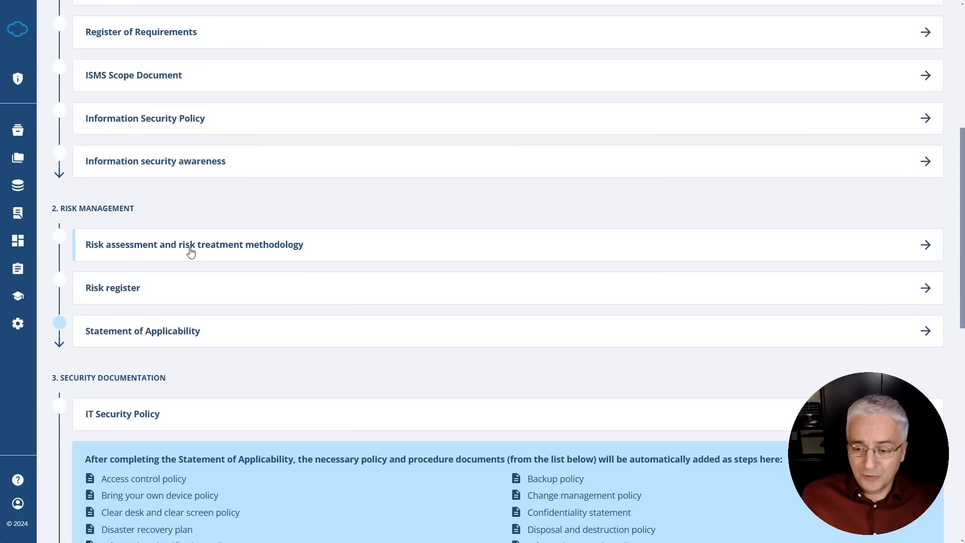
mouse_move(109, 290)
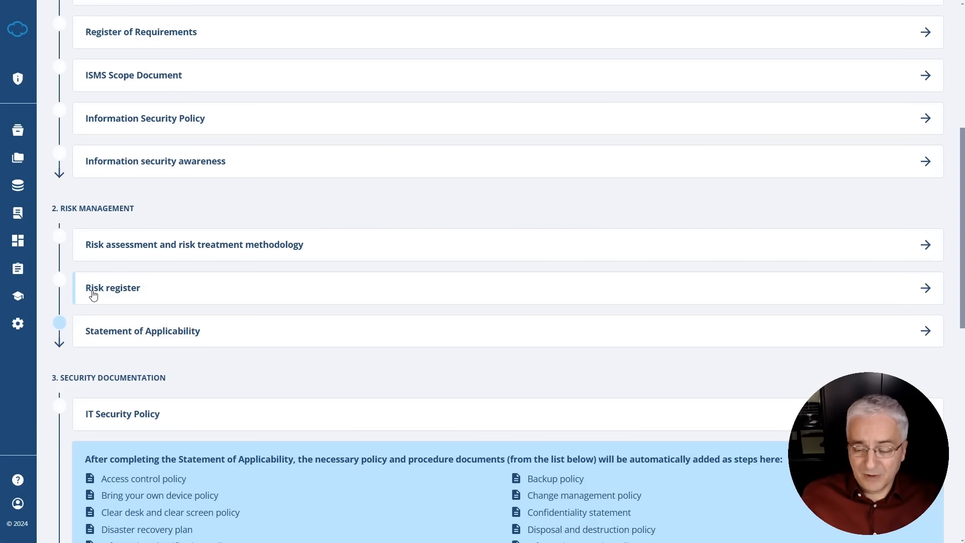
mouse_move(94, 326)
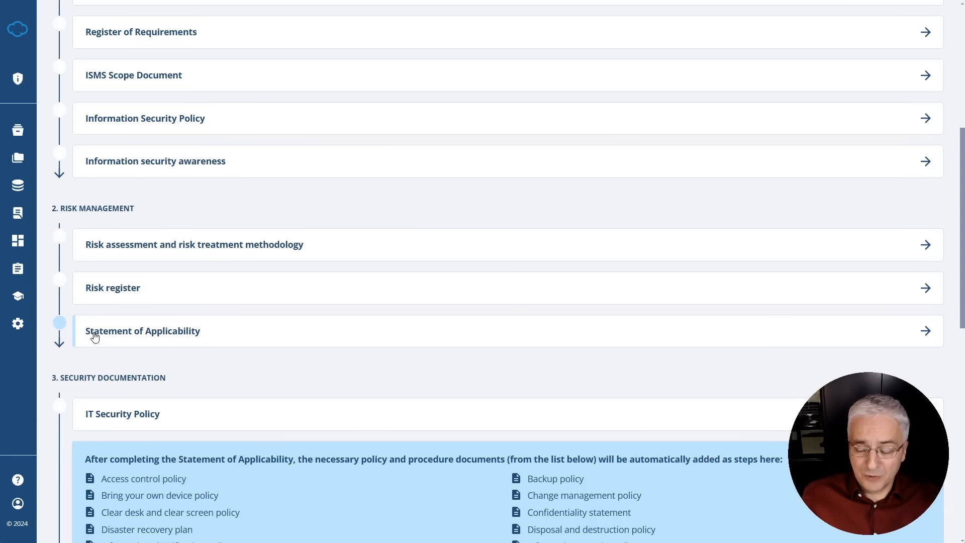
mouse_move(106, 345)
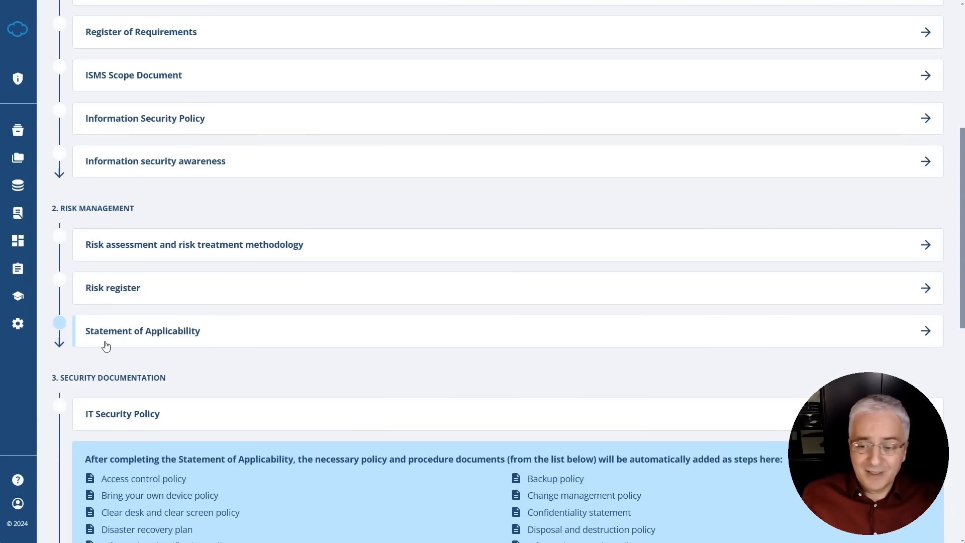
Step: Scroll through Security Documentation, External Audit and Maintenance, then back up to Project Preparation
scroll(down, 3)
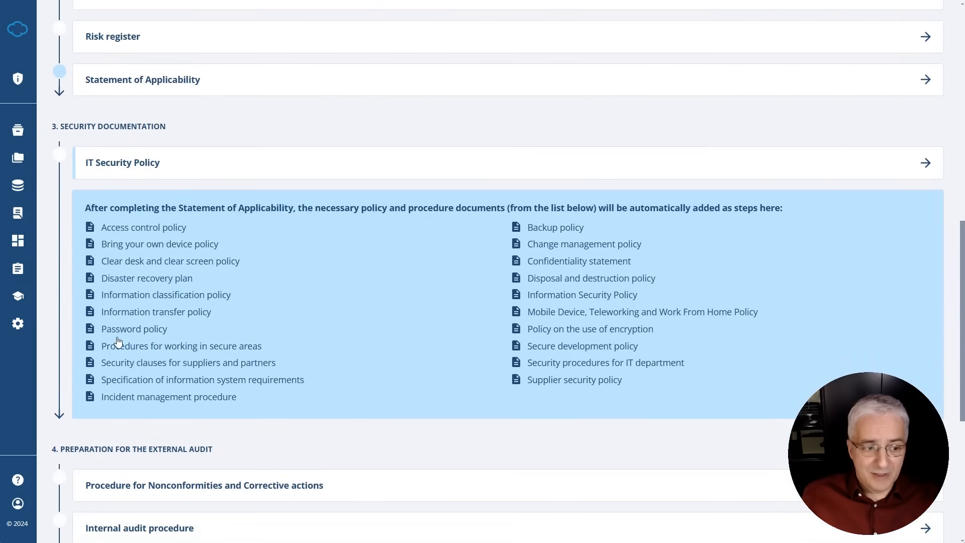
mouse_move(122, 186)
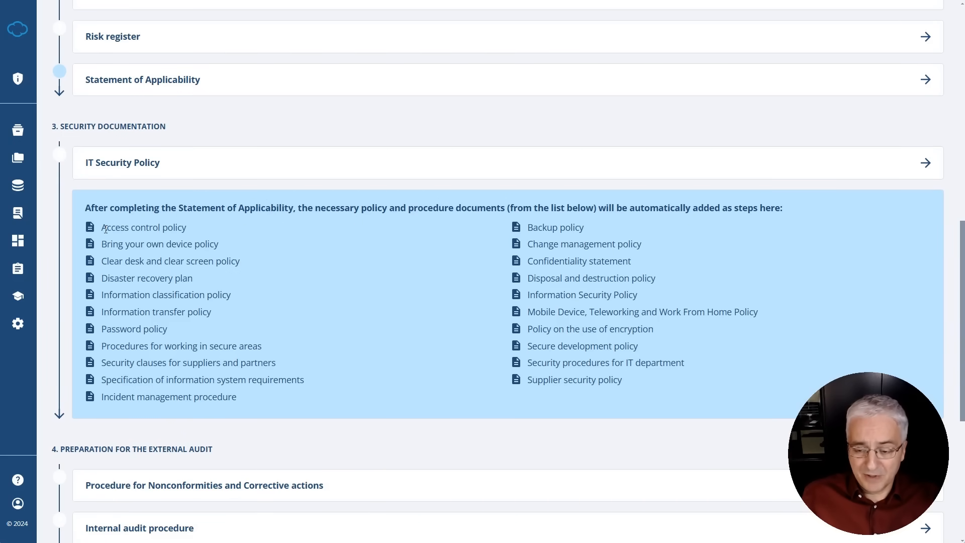
scroll(down, 3)
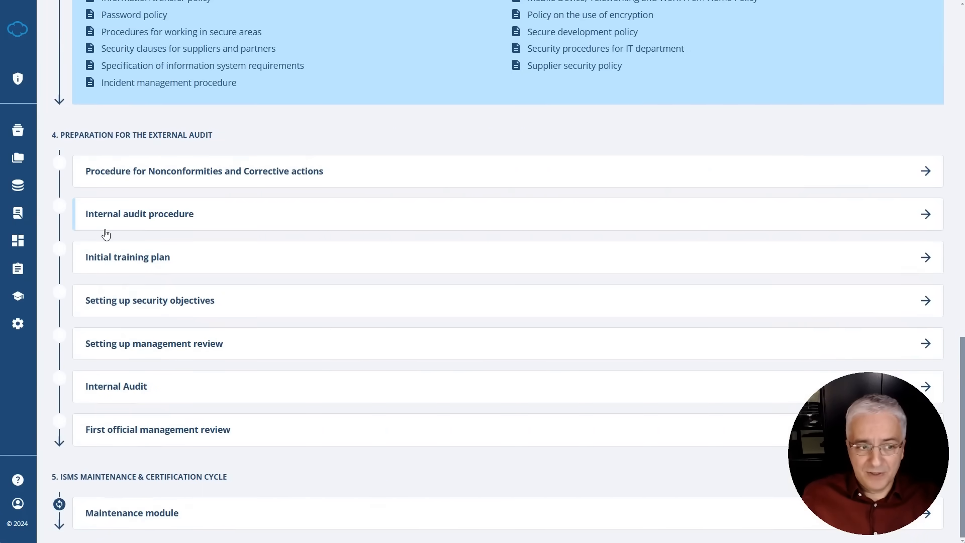
mouse_move(95, 178)
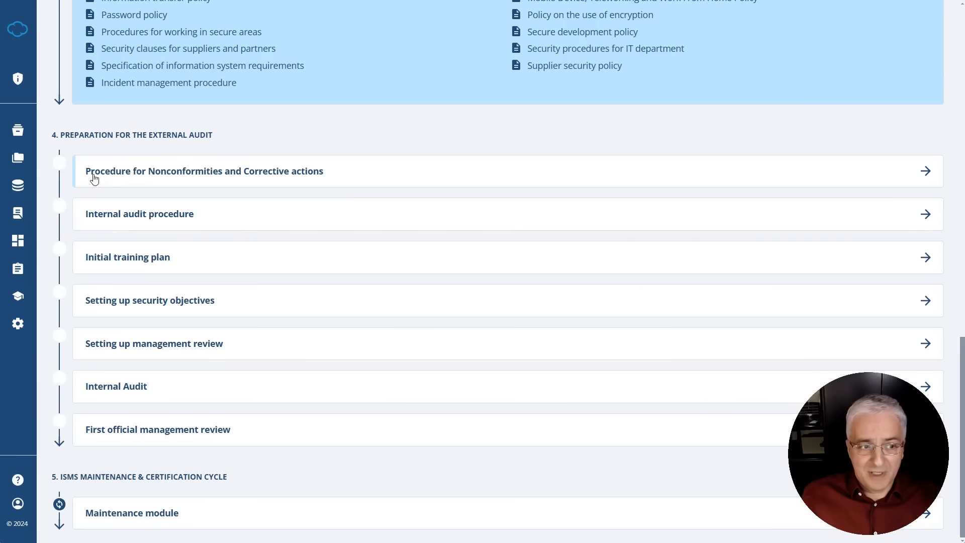
mouse_move(244, 175)
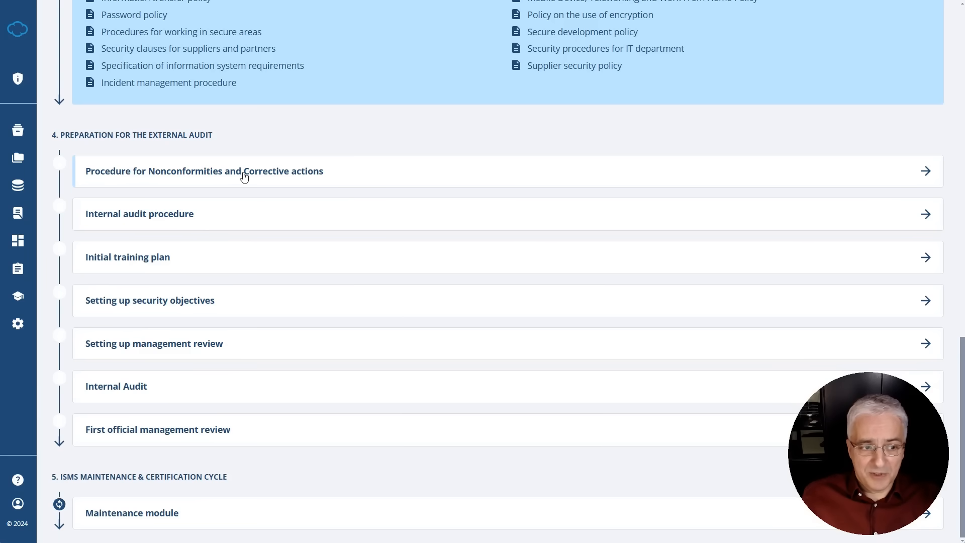
mouse_move(145, 221)
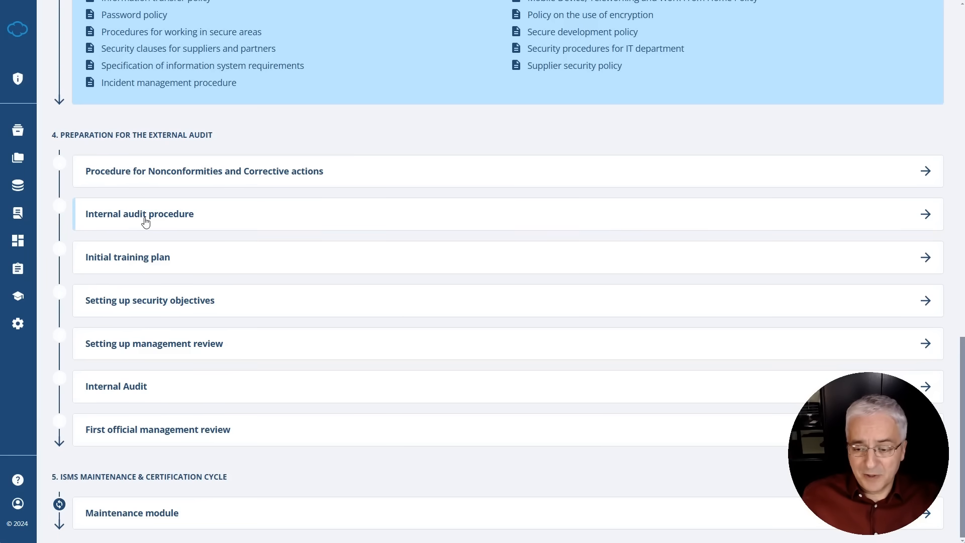
mouse_move(140, 226)
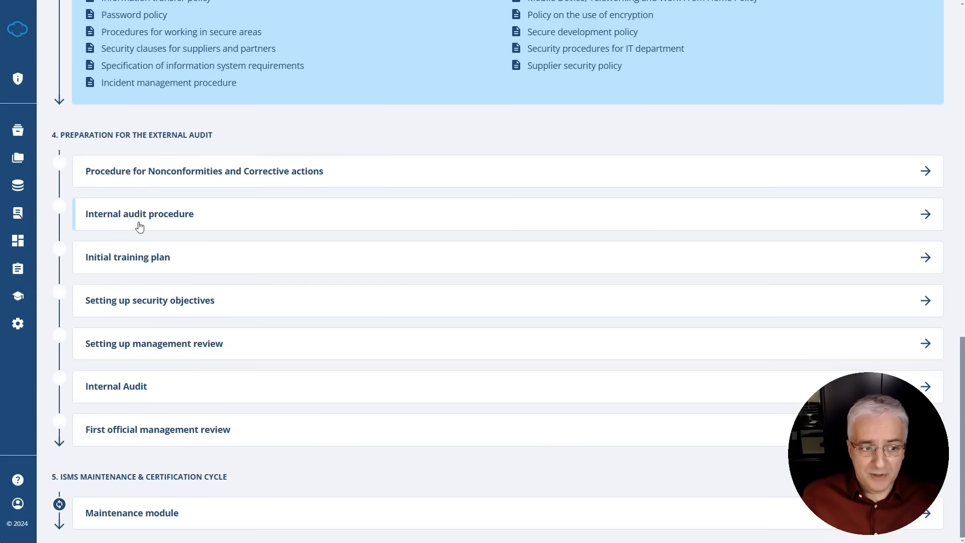
mouse_move(91, 264)
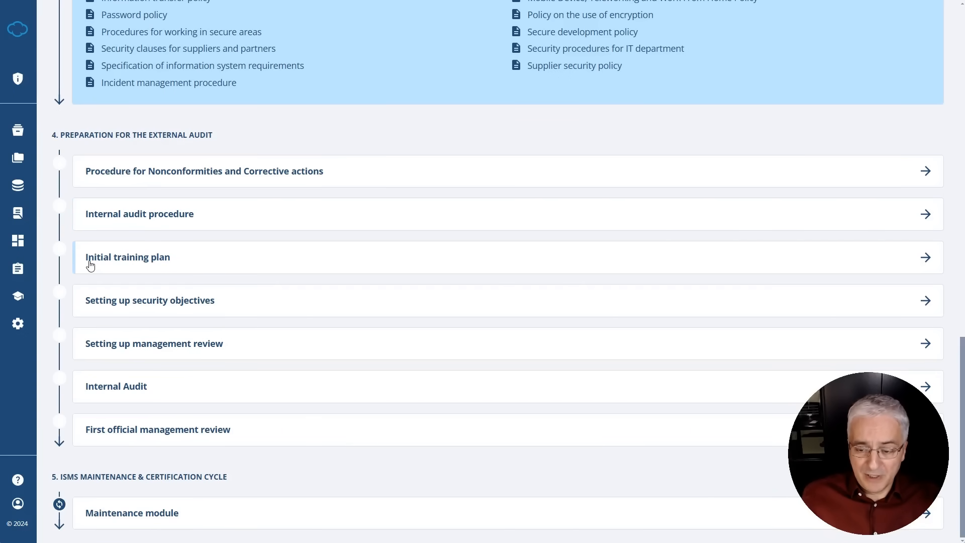
mouse_move(150, 301)
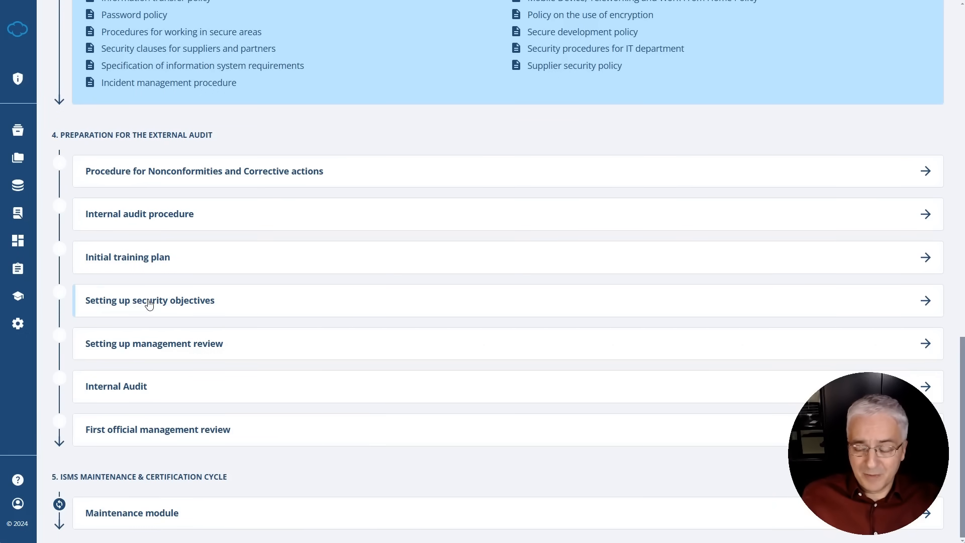
mouse_move(108, 346)
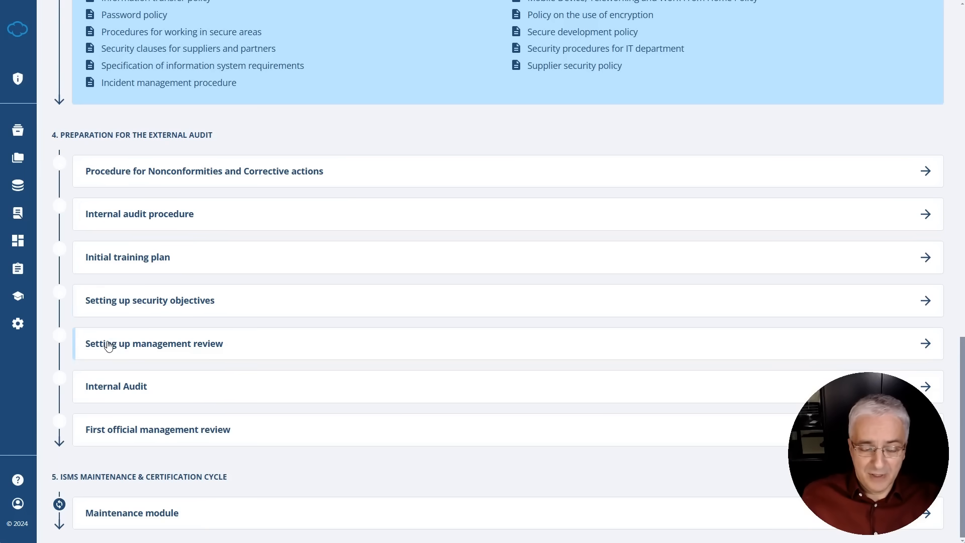
mouse_move(172, 344)
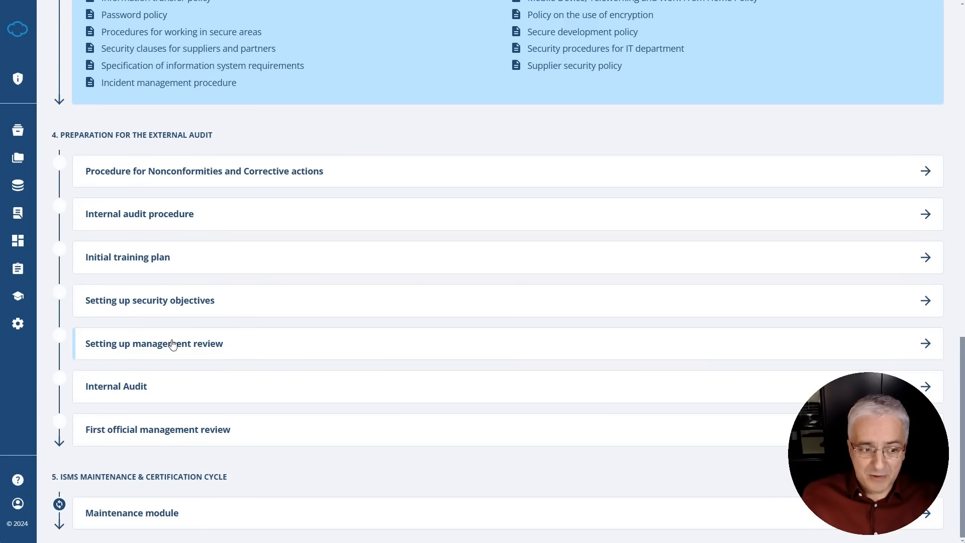
mouse_move(113, 389)
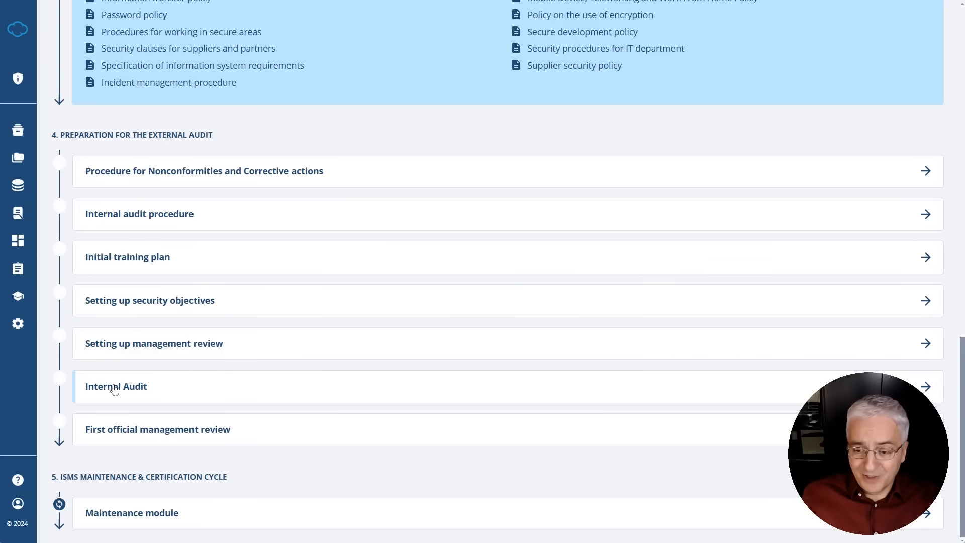
mouse_move(123, 428)
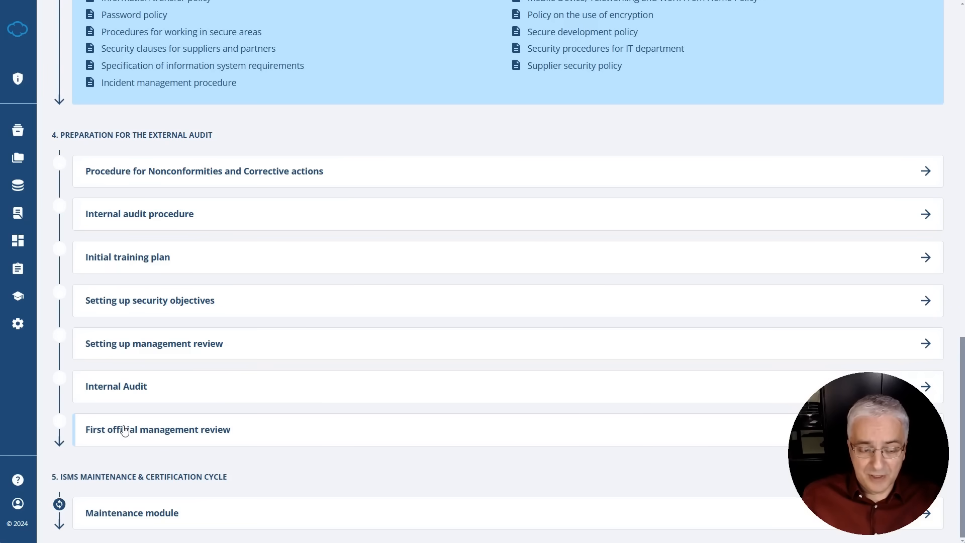
mouse_move(122, 456)
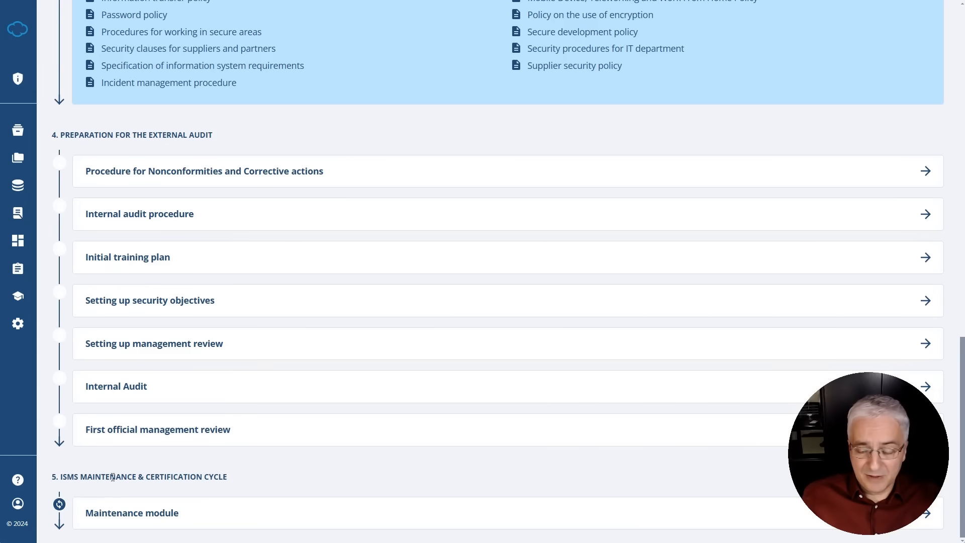
scroll(up, 3)
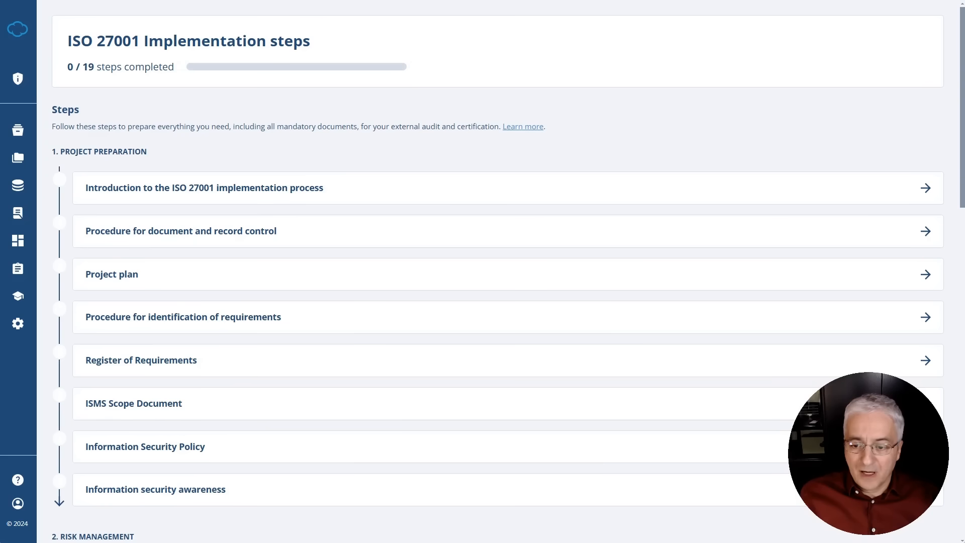
mouse_move(679, 372)
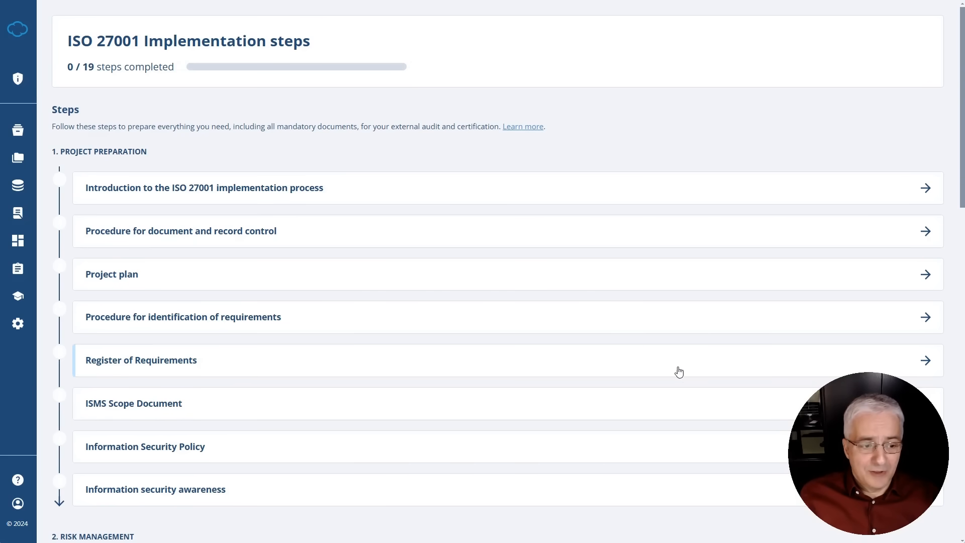
mouse_move(653, 357)
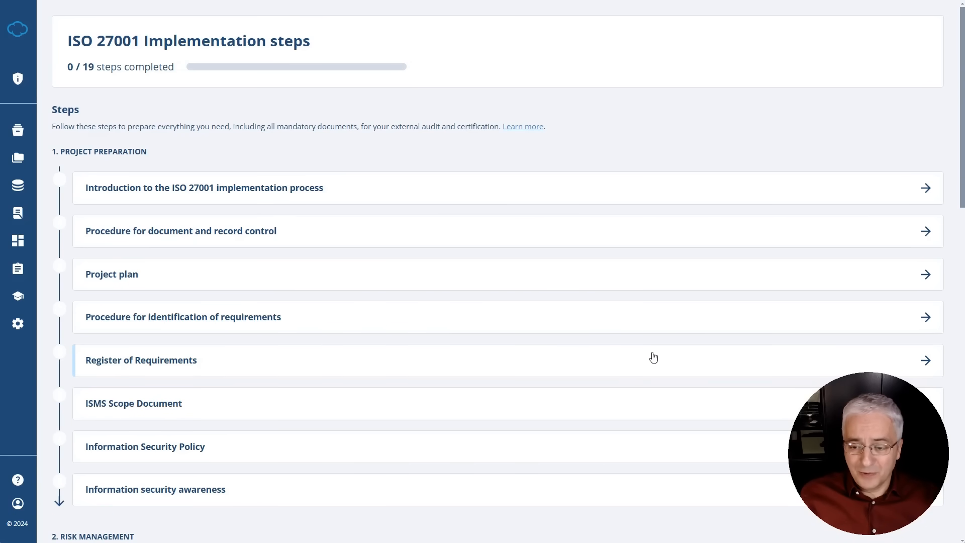
mouse_move(229, 344)
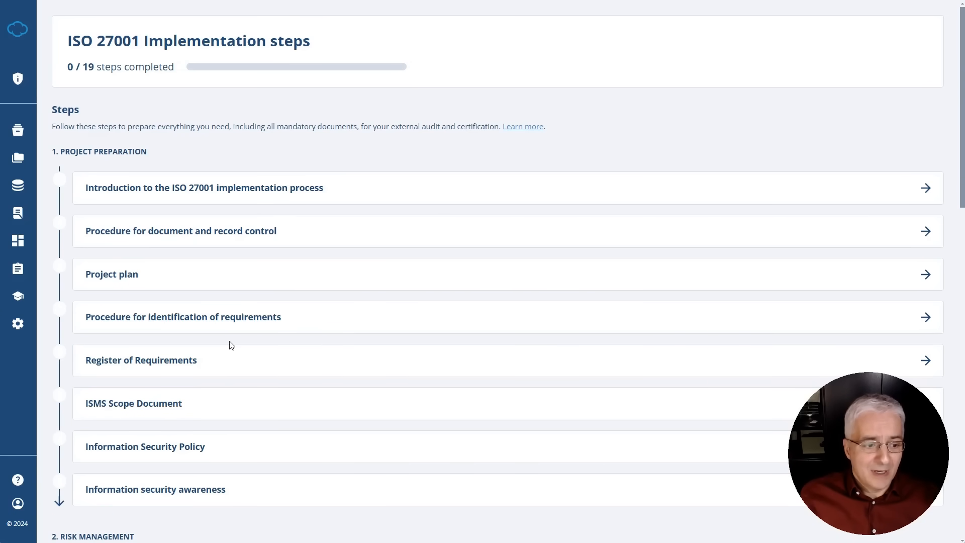
mouse_move(138, 362)
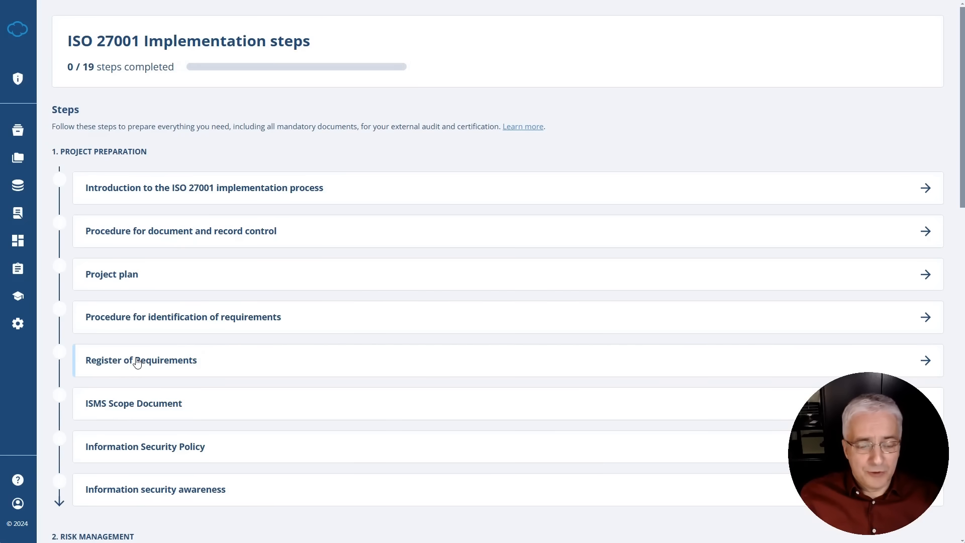
mouse_move(126, 317)
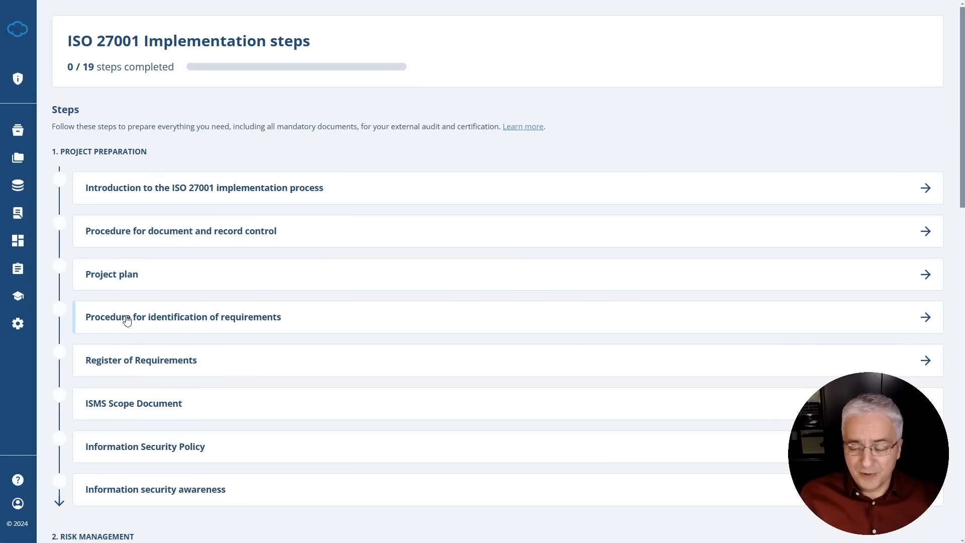
mouse_move(122, 364)
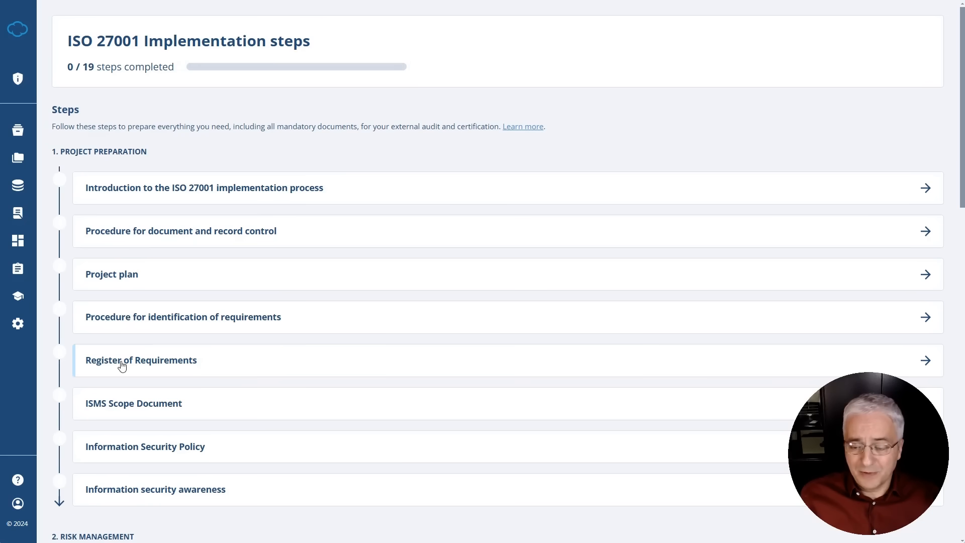
mouse_move(118, 389)
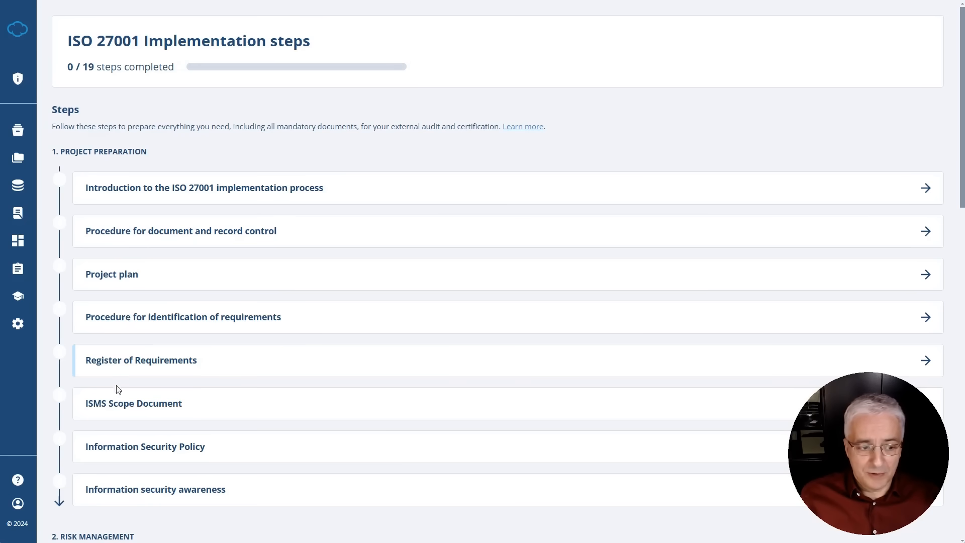
mouse_move(134, 403)
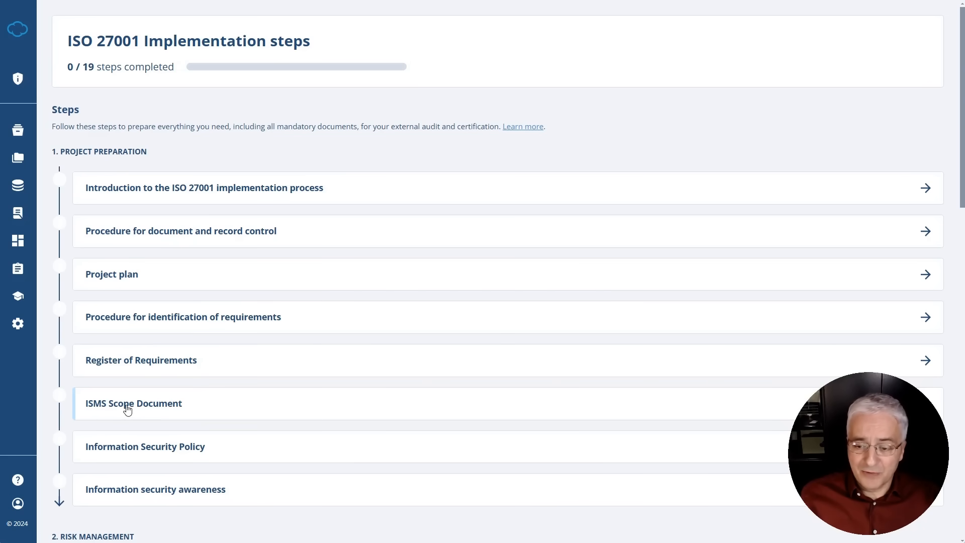
mouse_move(136, 428)
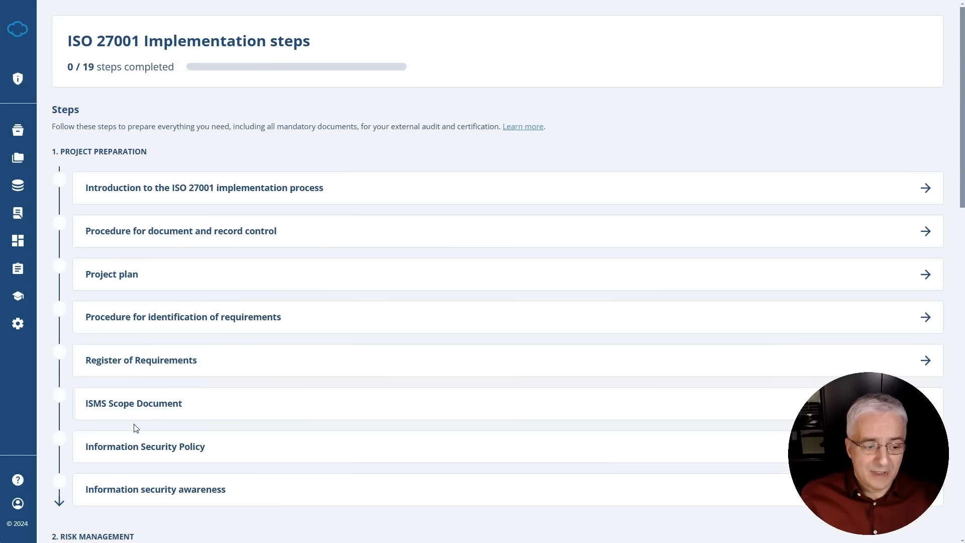
mouse_move(123, 454)
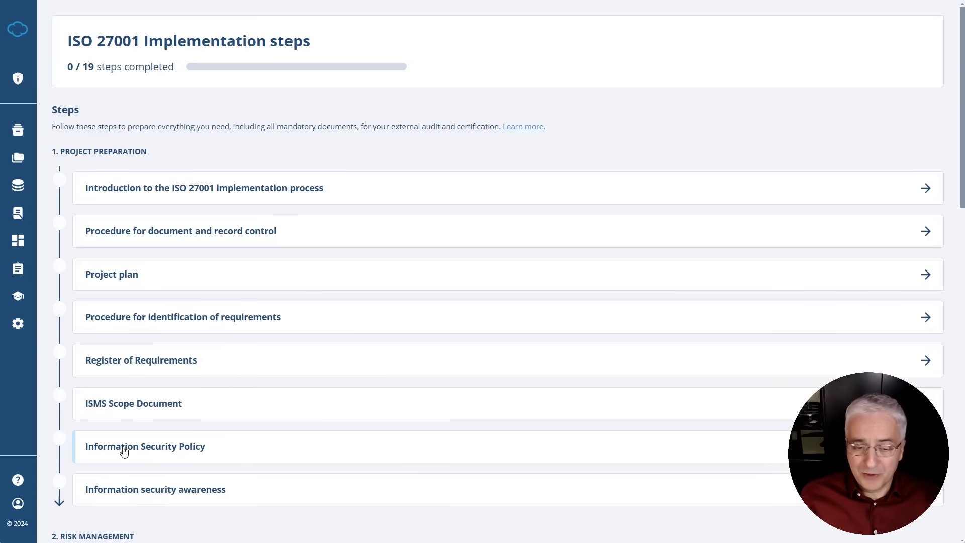
mouse_move(124, 497)
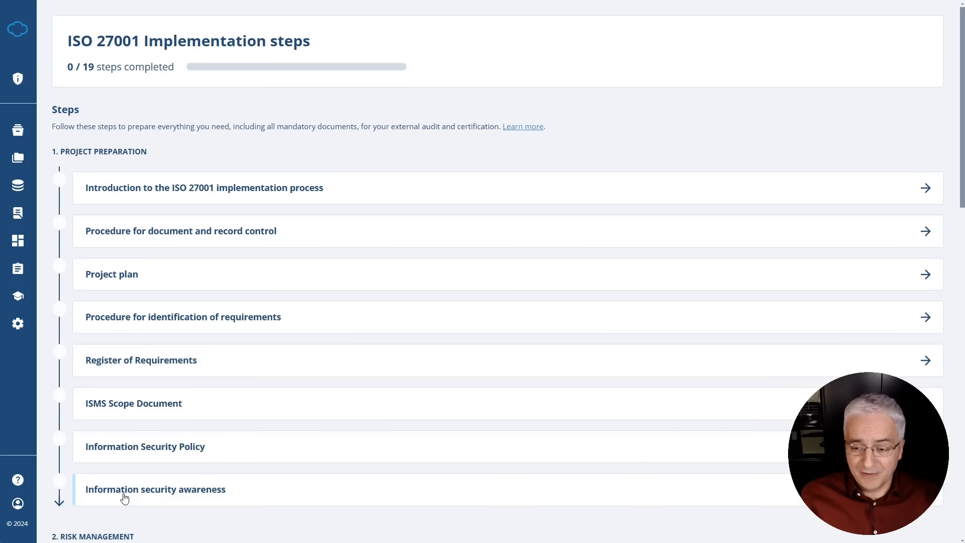
scroll(down, 3)
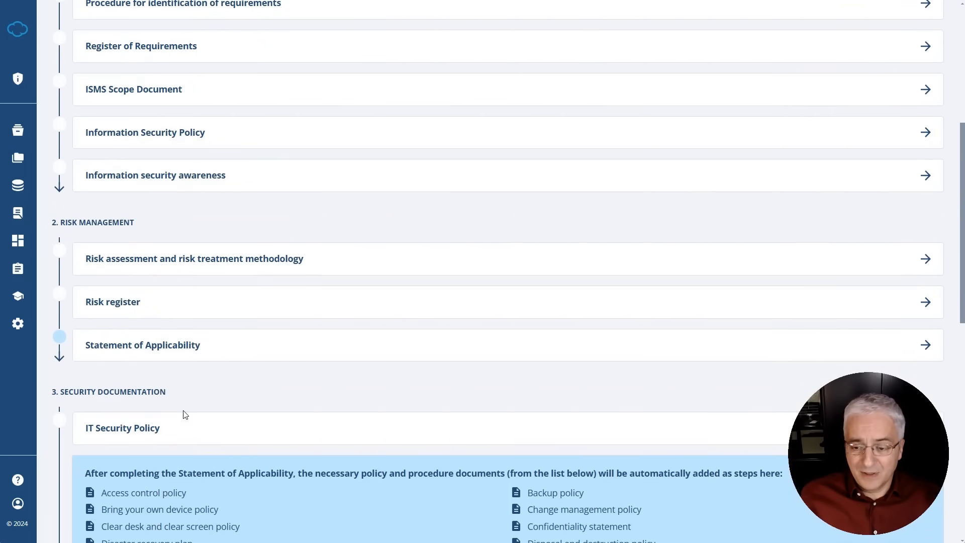
mouse_move(184, 400)
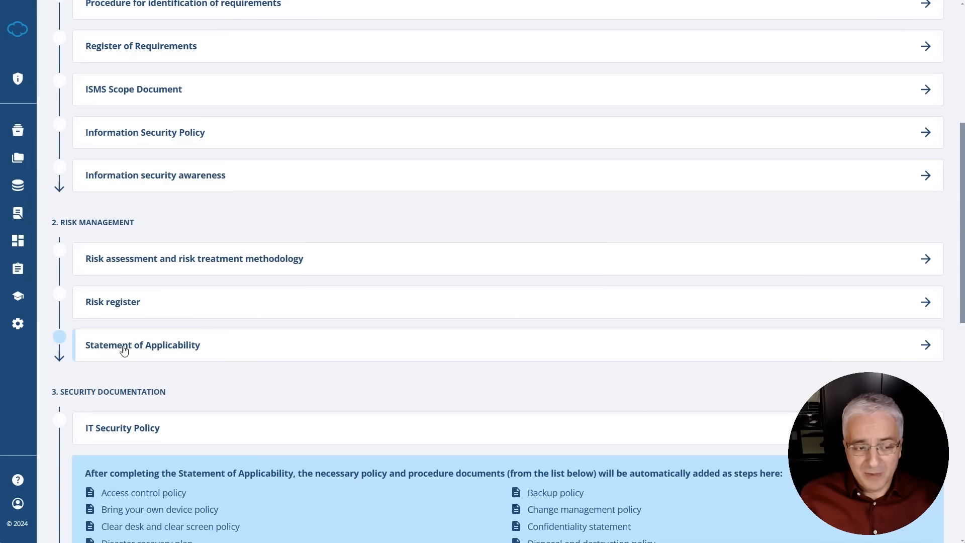
mouse_move(105, 308)
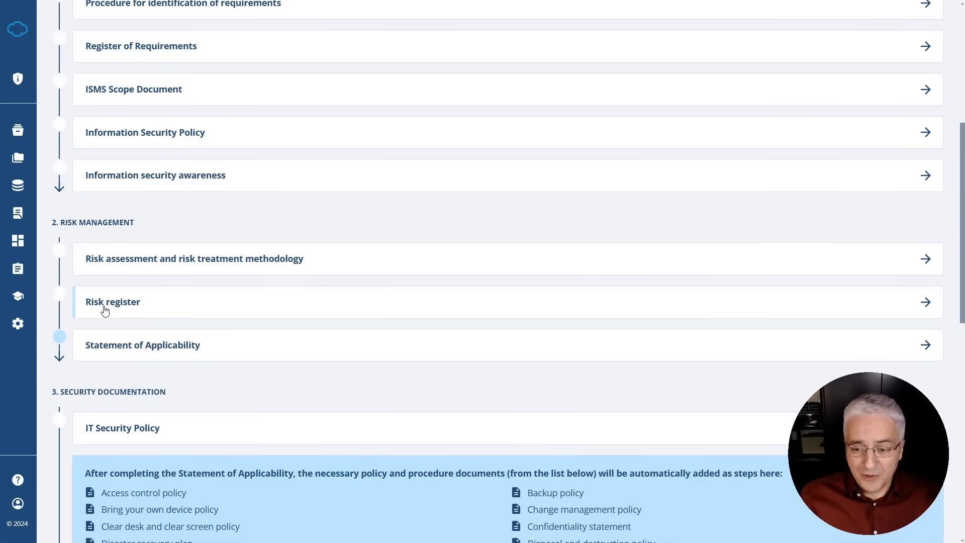
mouse_move(95, 50)
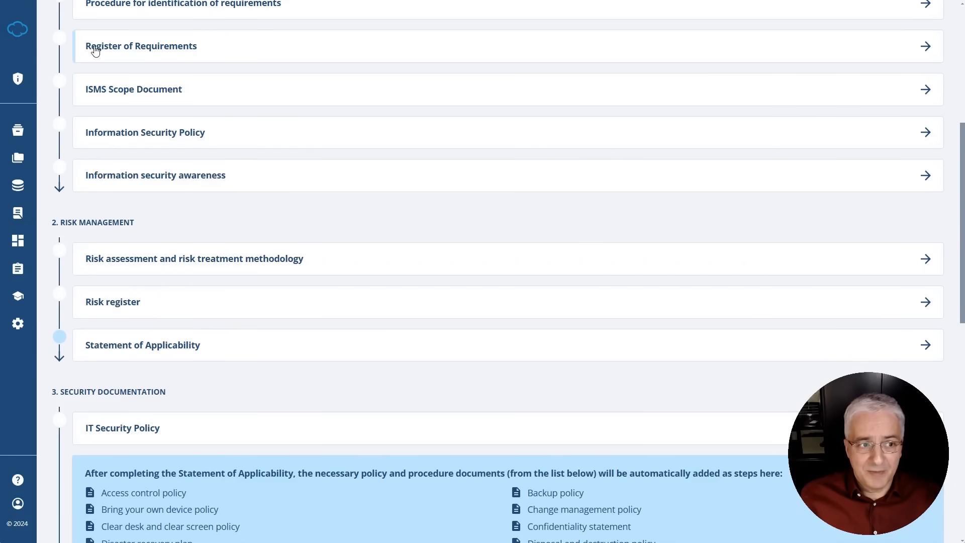
mouse_move(165, 354)
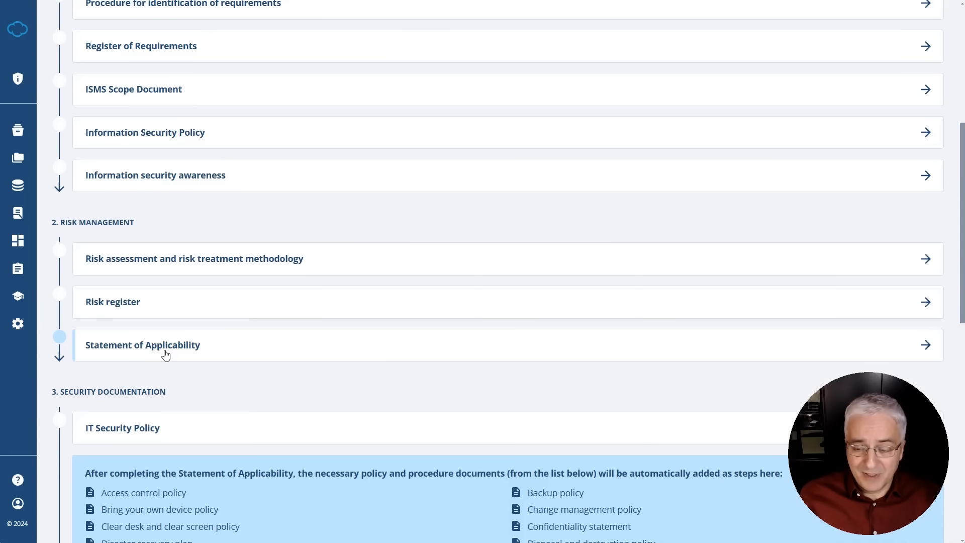
scroll(down, 3)
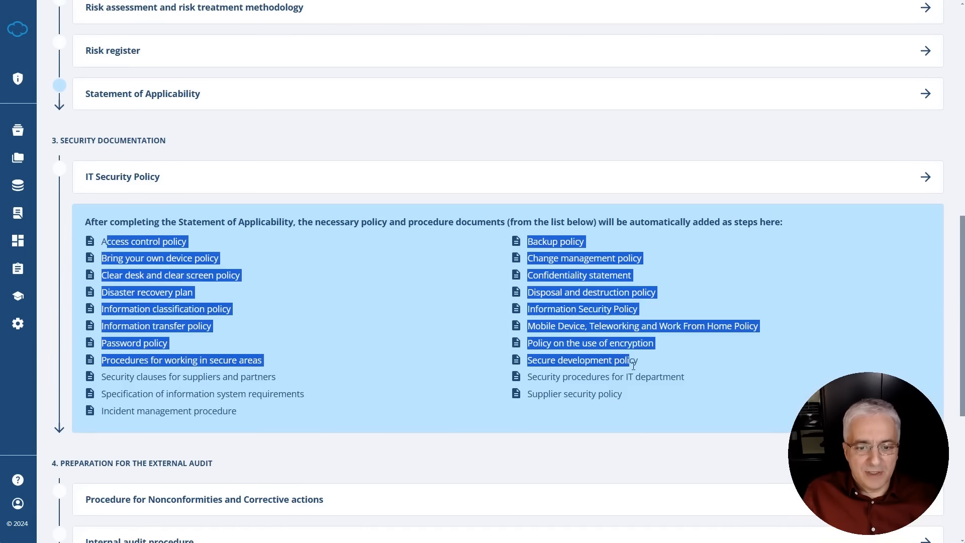
click(345, 339)
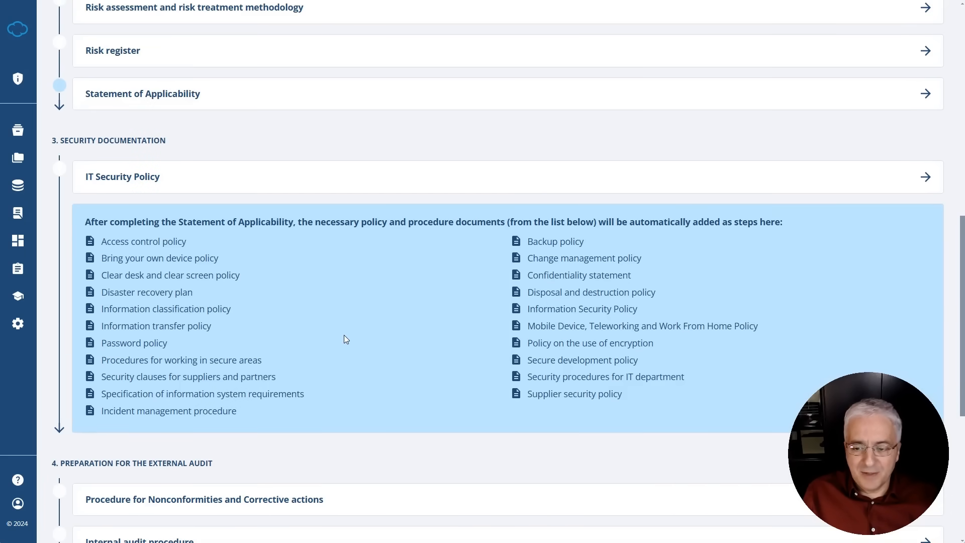
mouse_move(148, 96)
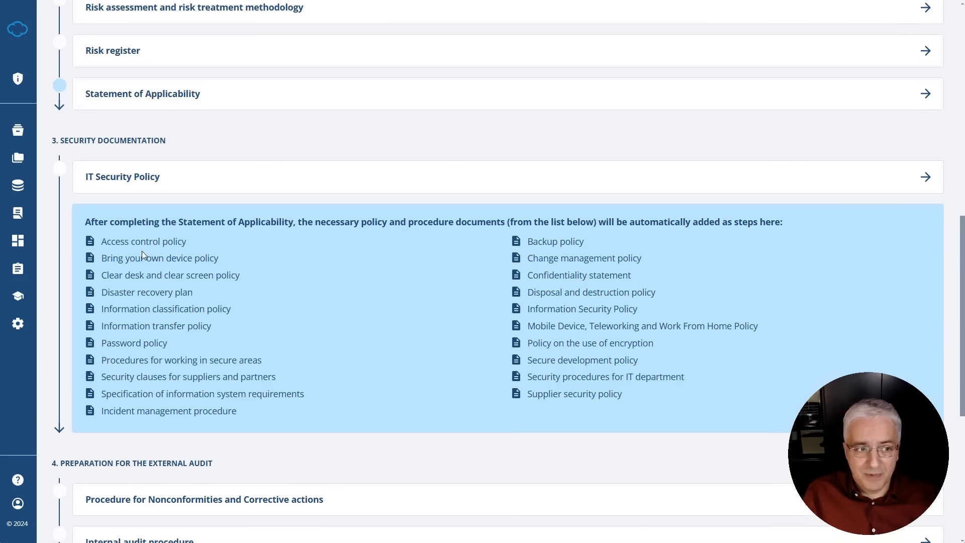
scroll(up, 3)
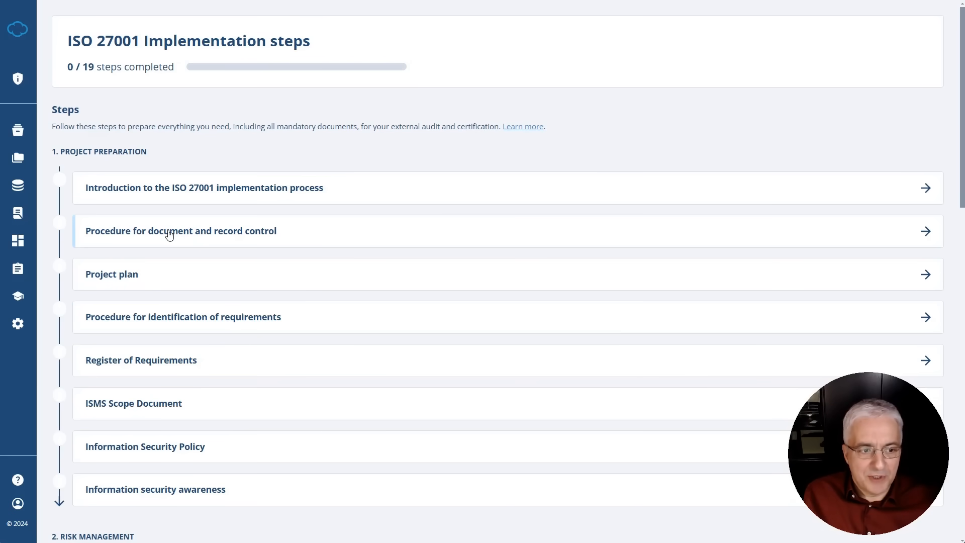
Step: Open 'Procedure for document and record control' and scroll to its Awareness, Training and Technology sections
click(181, 230)
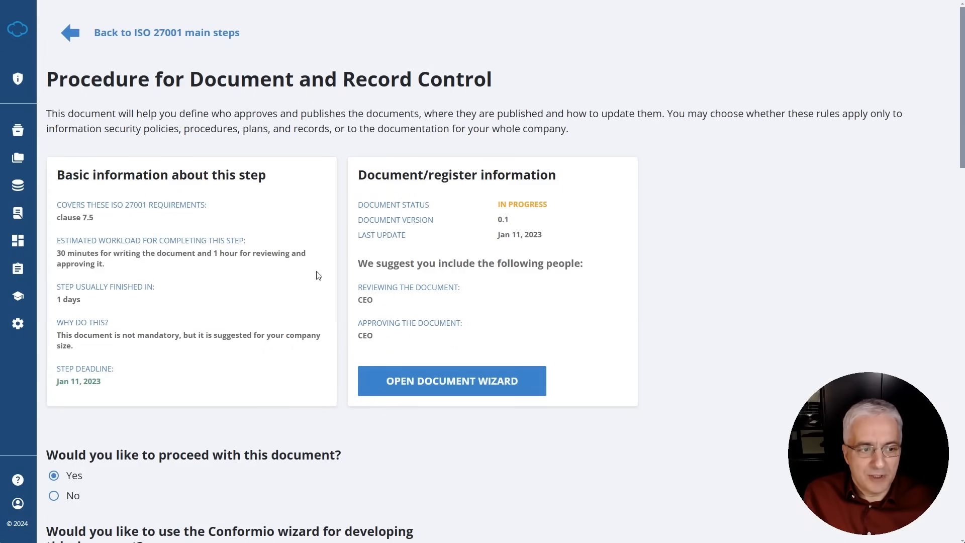
scroll(down, 3)
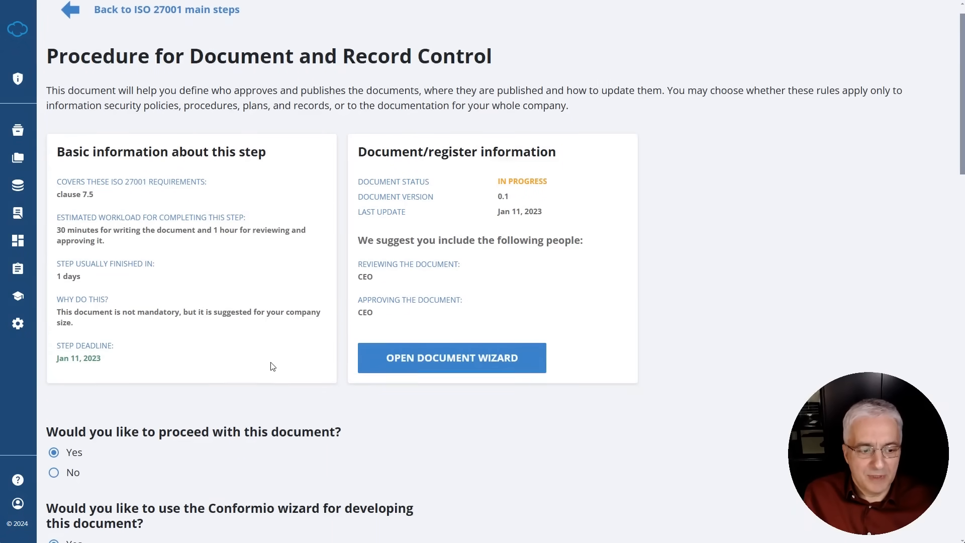
scroll(down, 3)
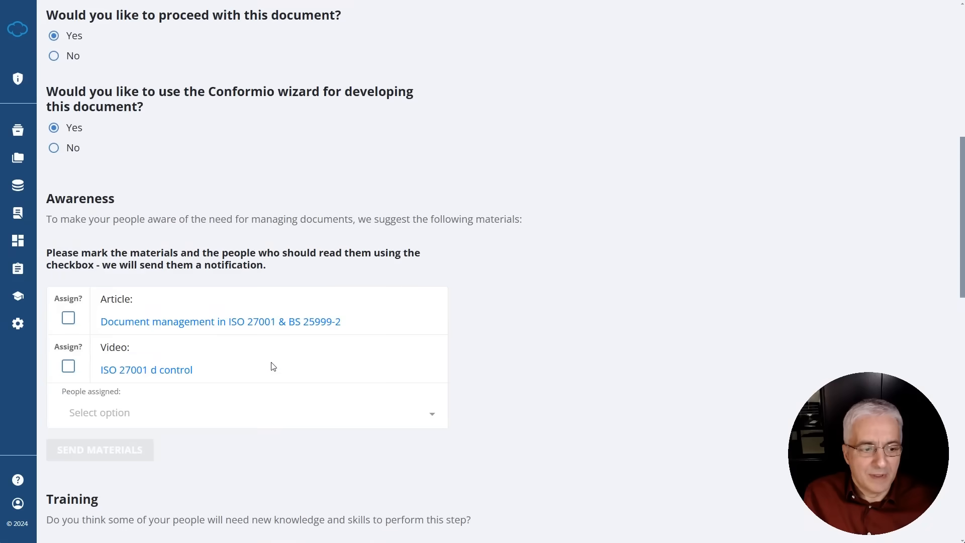
scroll(down, 3)
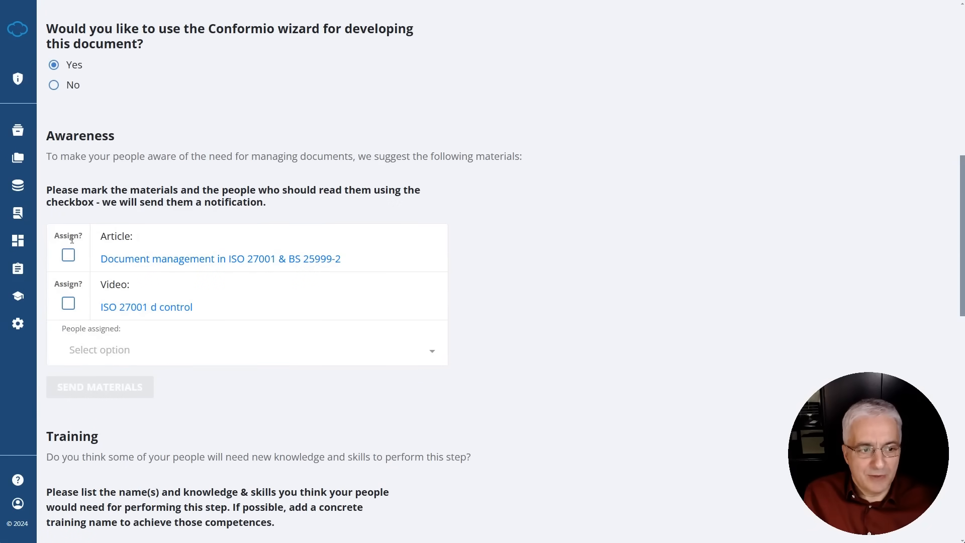
mouse_move(127, 145)
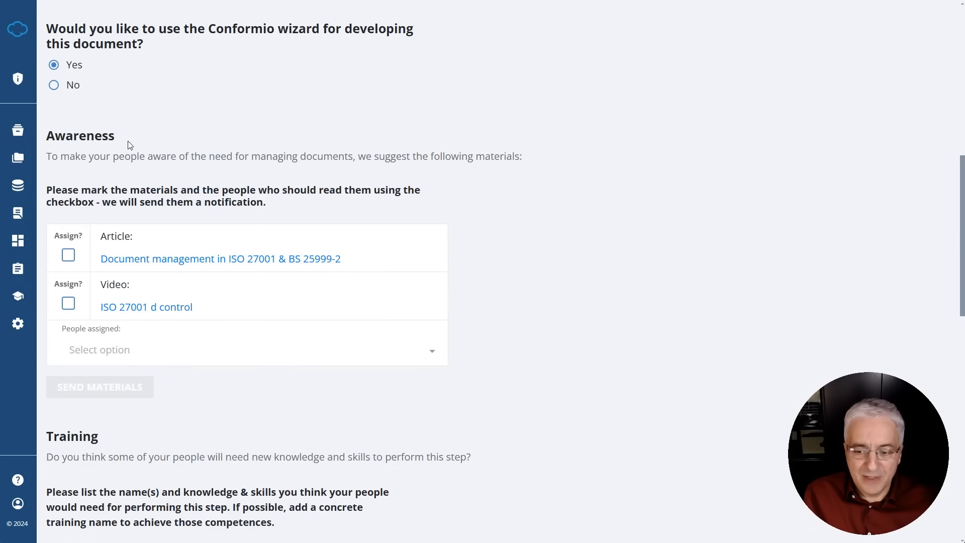
scroll(down, 3)
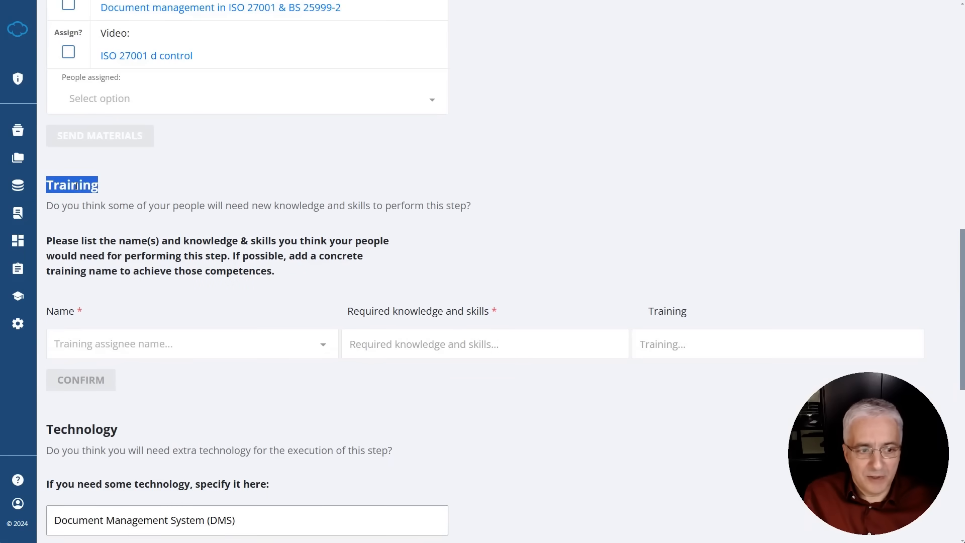
scroll(down, 3)
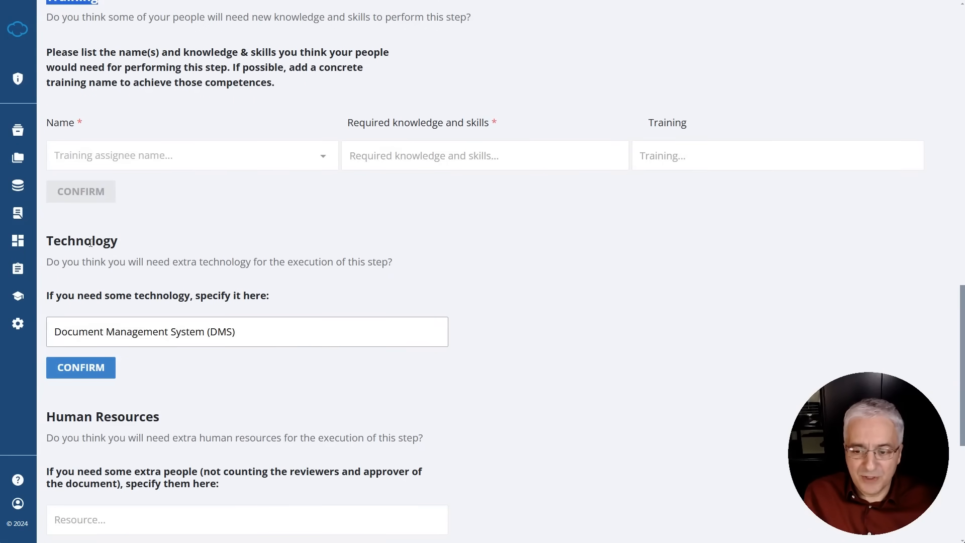
scroll(down, 3)
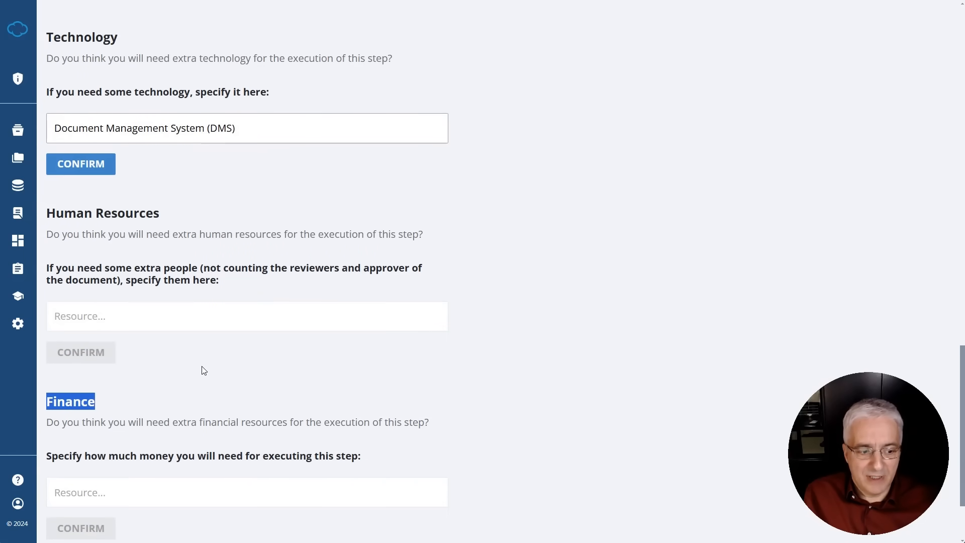
scroll(up, 3)
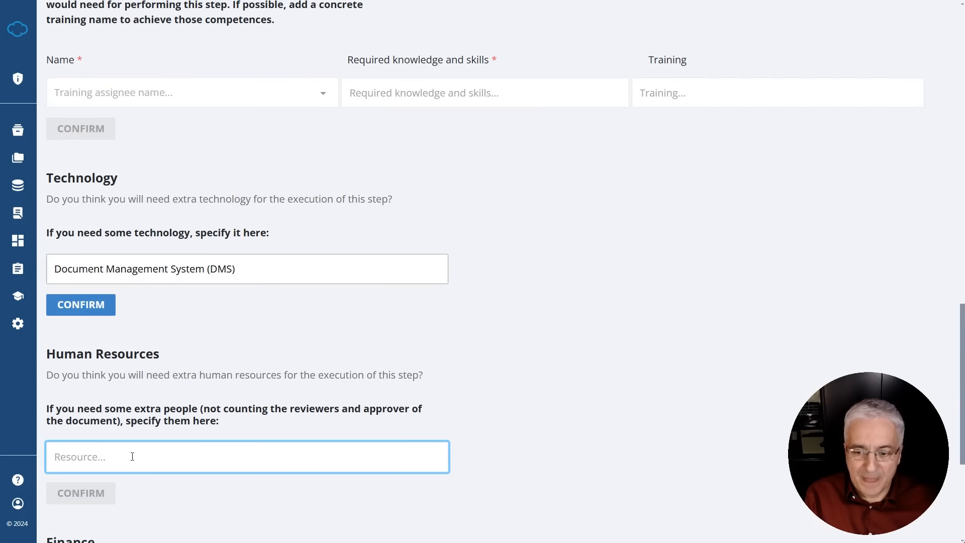
Step: Enter 'Office manager for 2 hours' in the Human Resources field
text(Office manager)
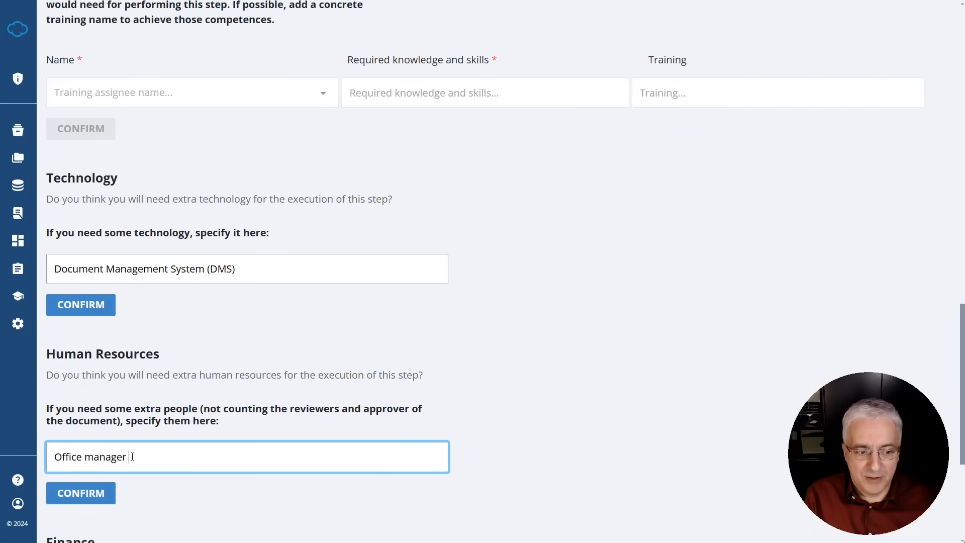
text(for 2 hours)
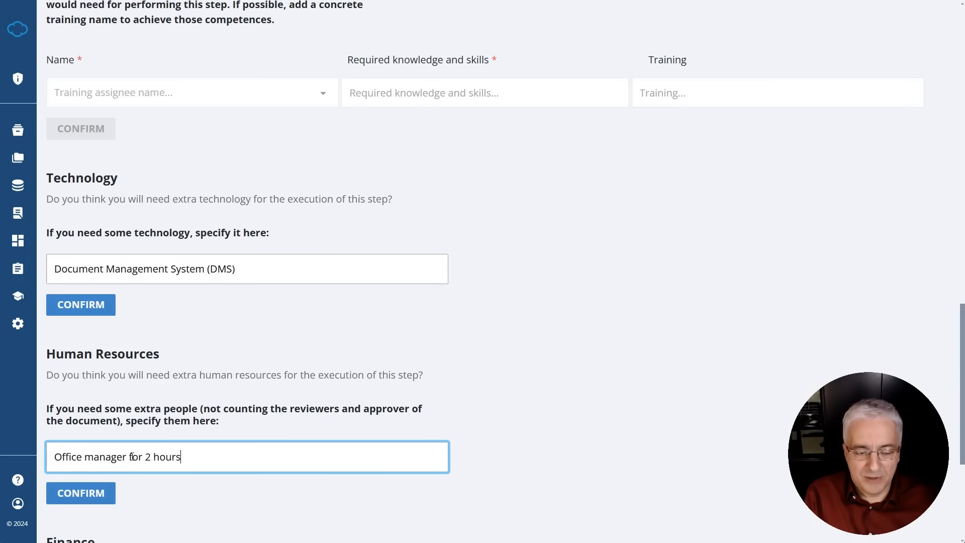
scroll(down, 3)
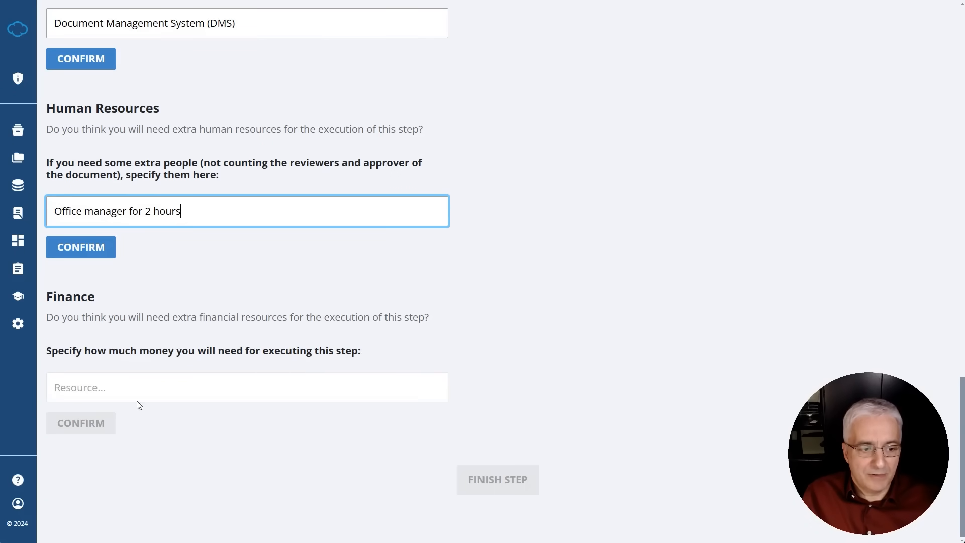
Step: Enter '$200 per month for DMS' in the Finance field
click(247, 387)
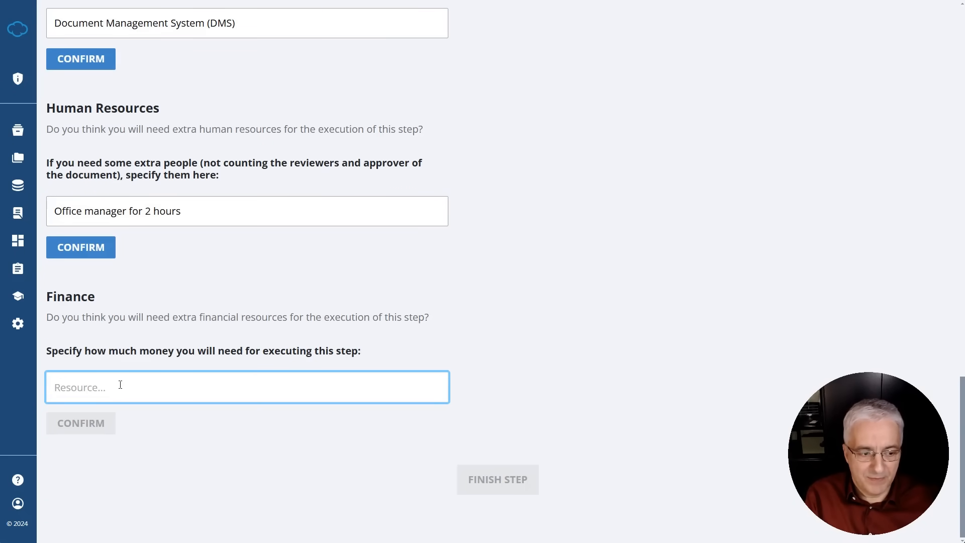
text($200)
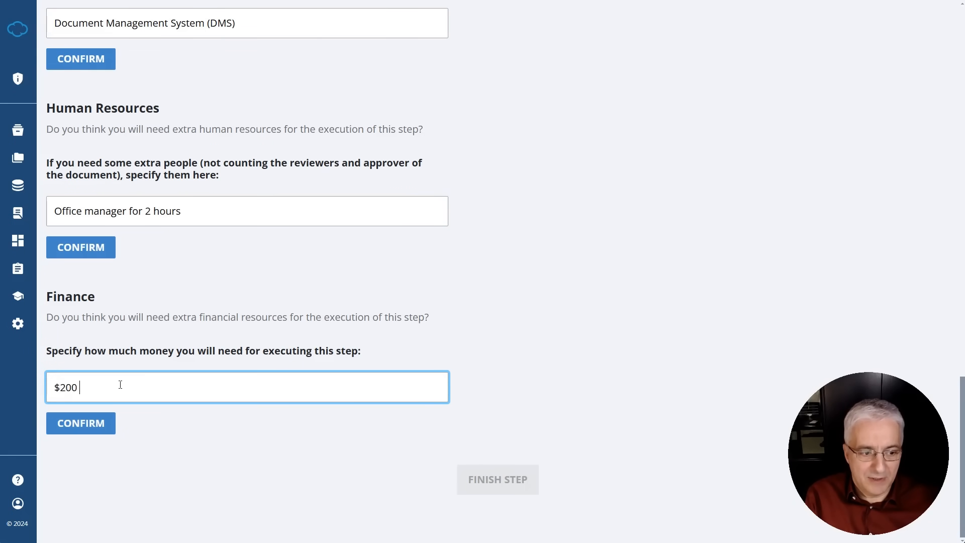
text(per month for DM)
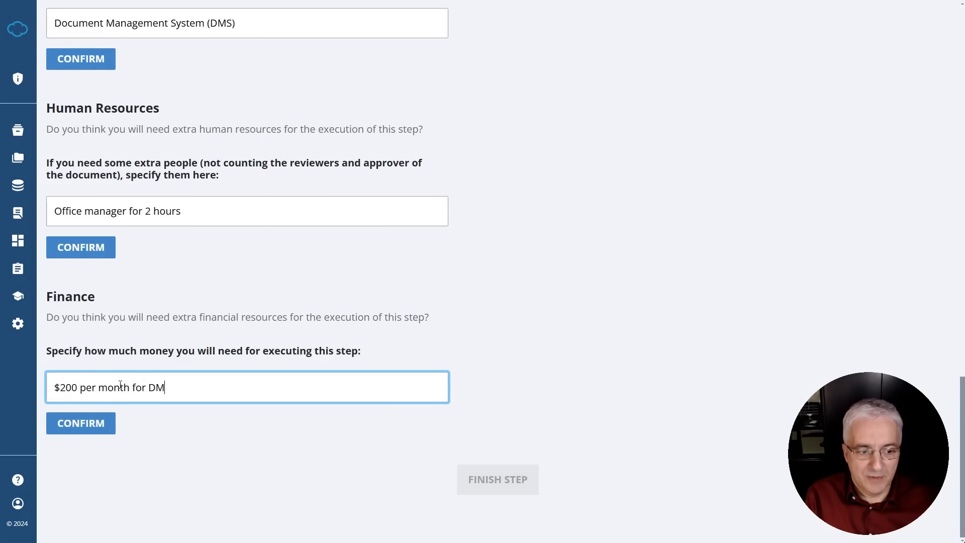
text(S)
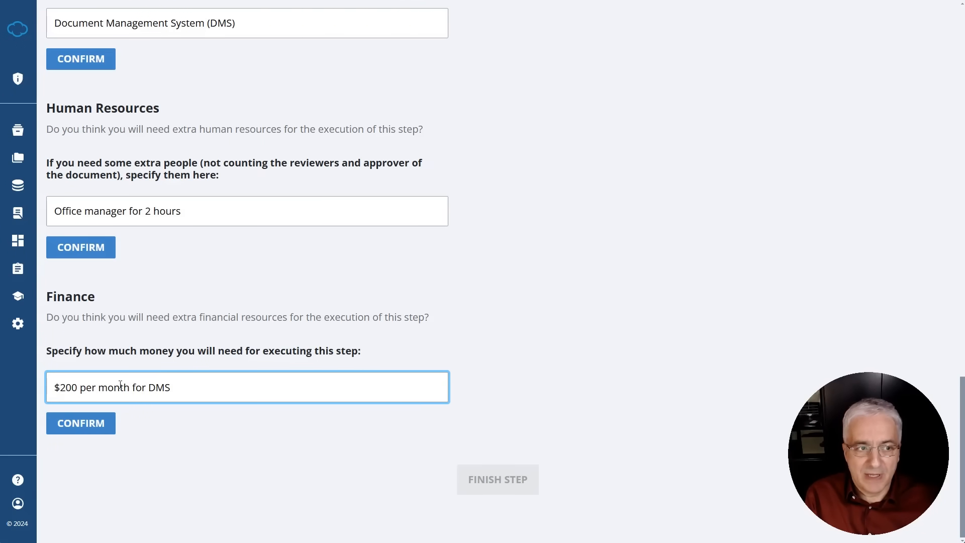